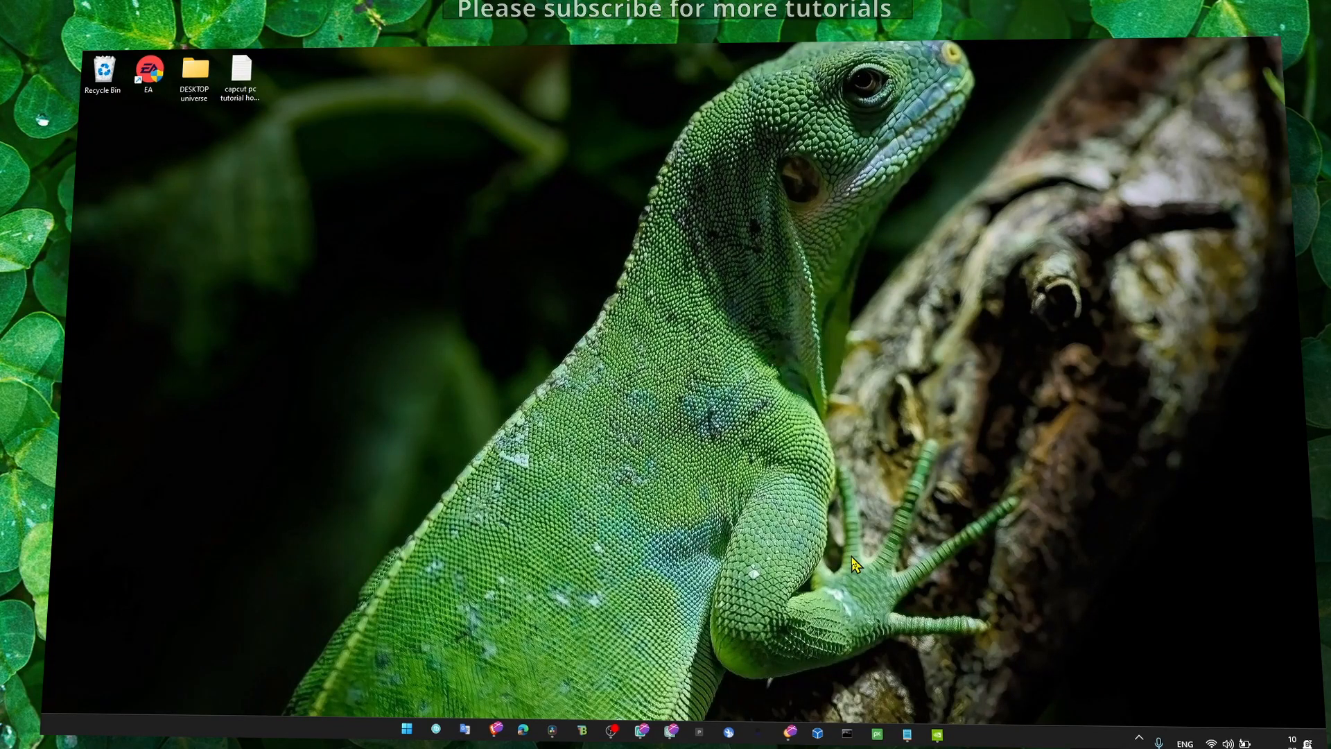
mouse_move(815, 550)
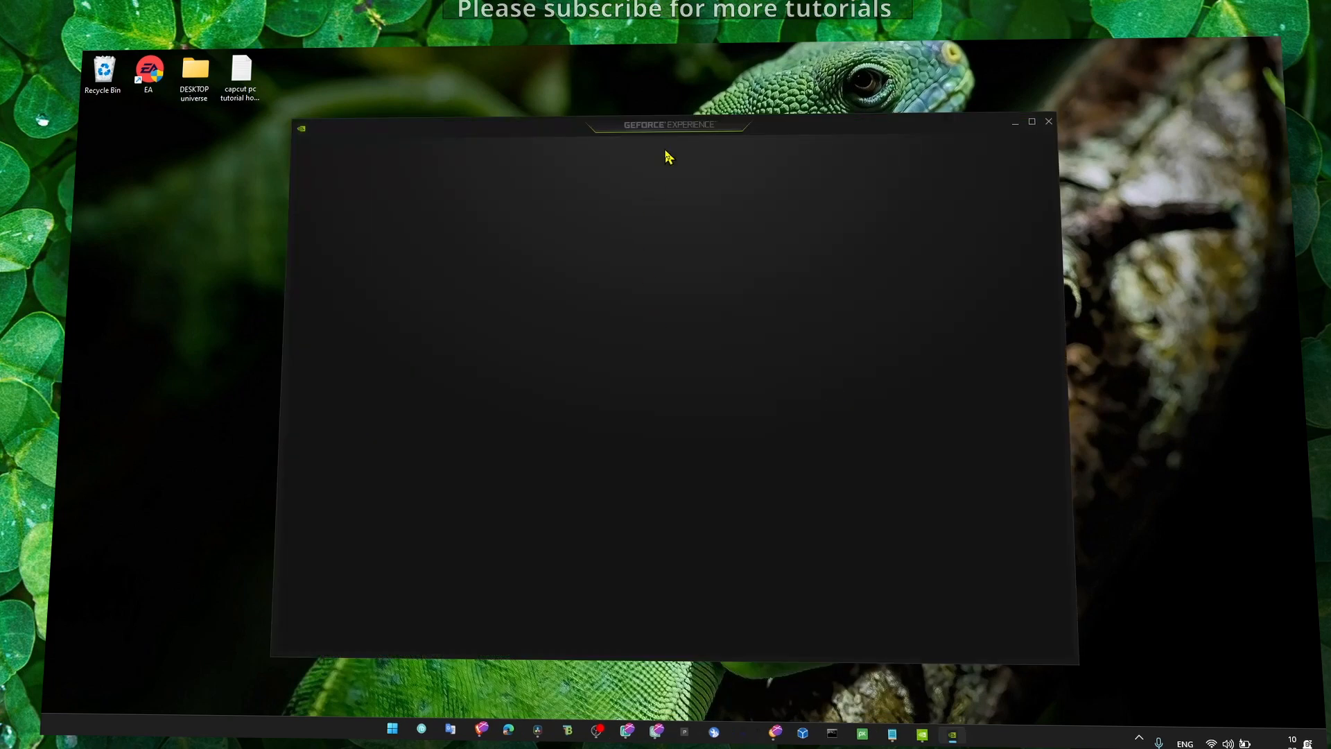
- Check the Drivers tab for updates, confirm the latest Studio Driver is installed, and close
left_click(414, 152)
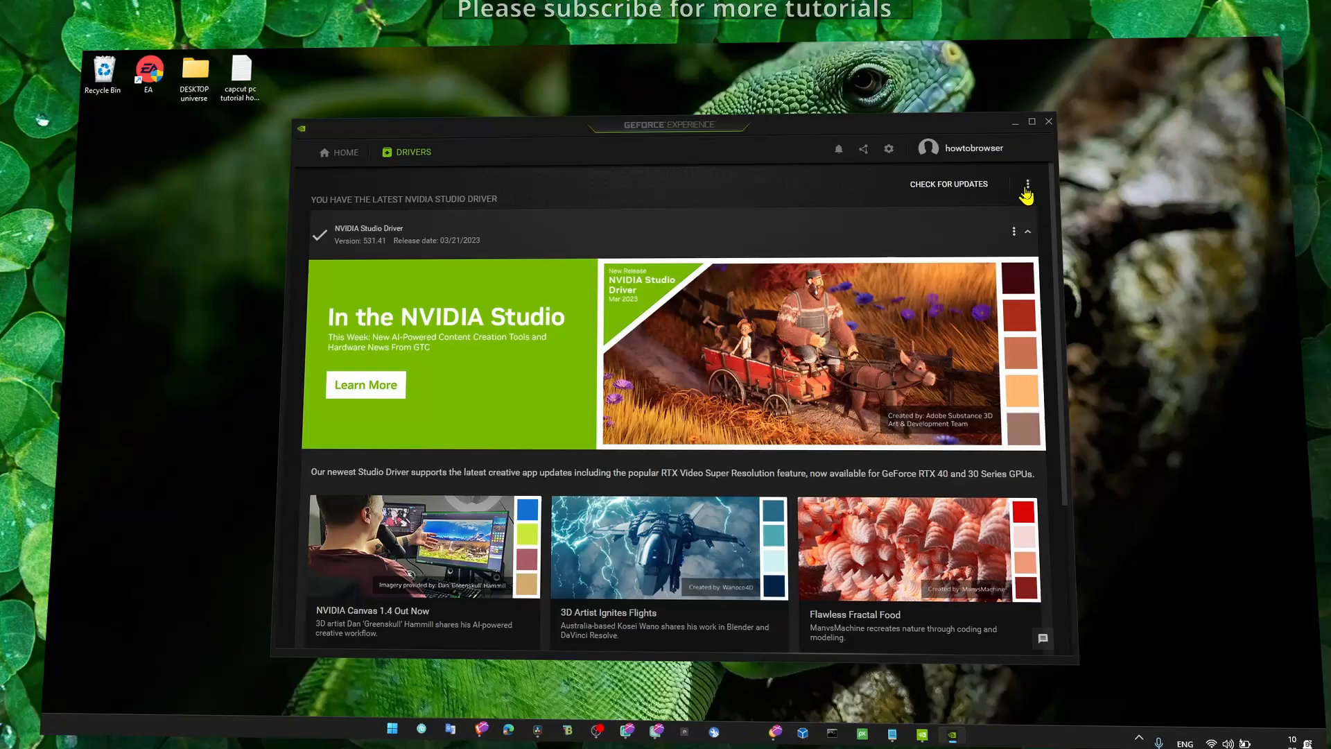
left_click(1027, 184)
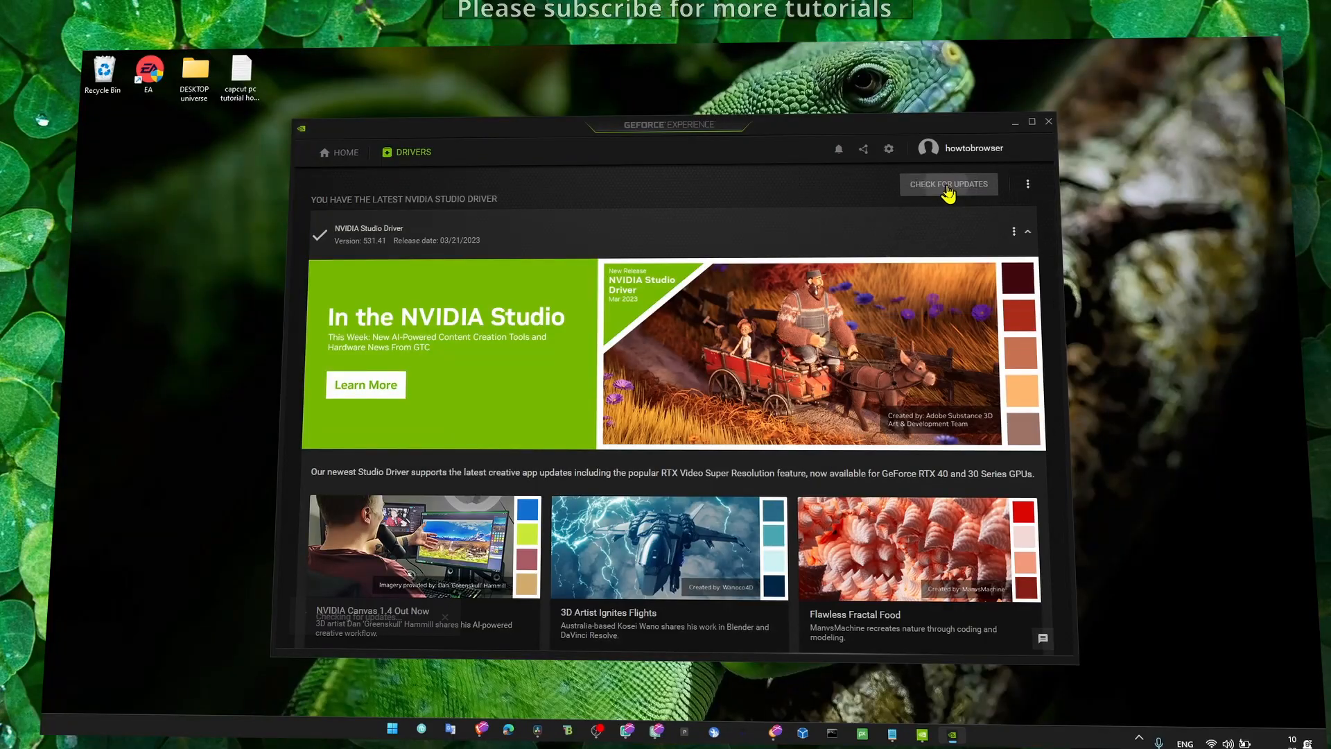
left_click(947, 184)
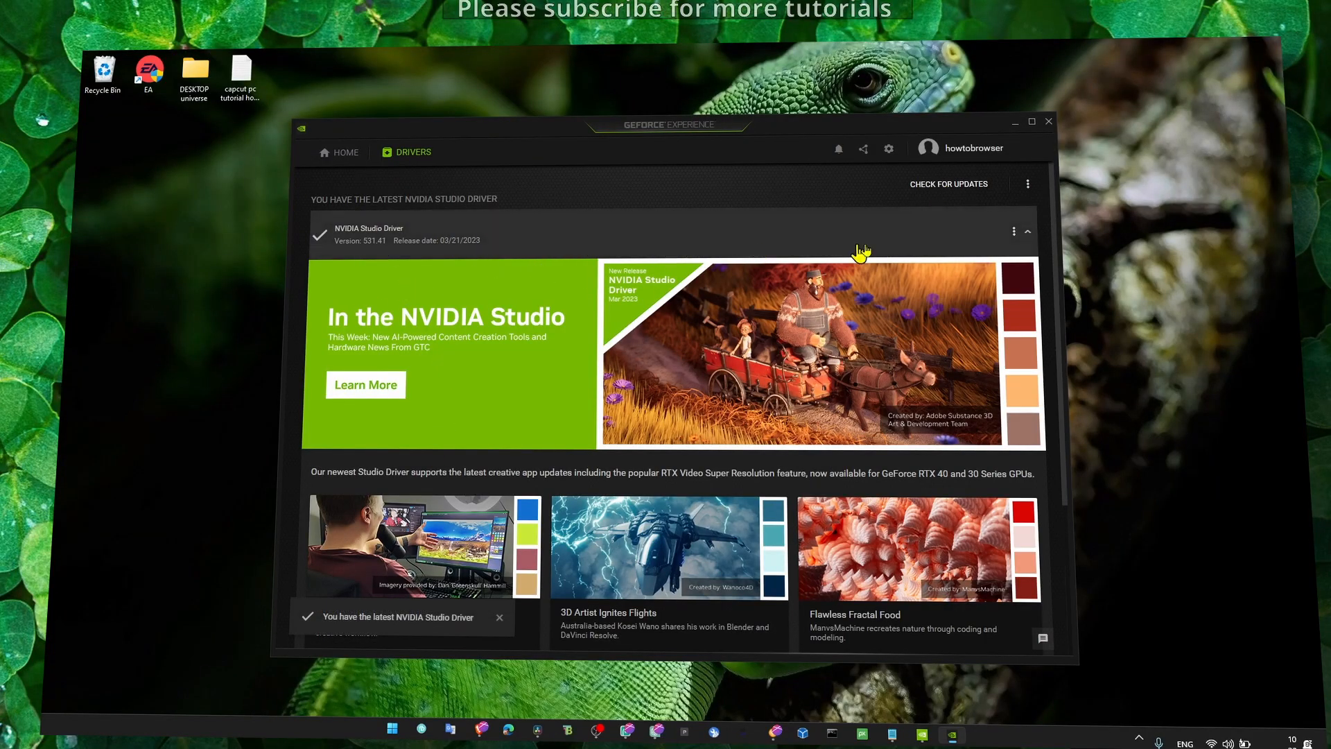
left_click(1049, 122)
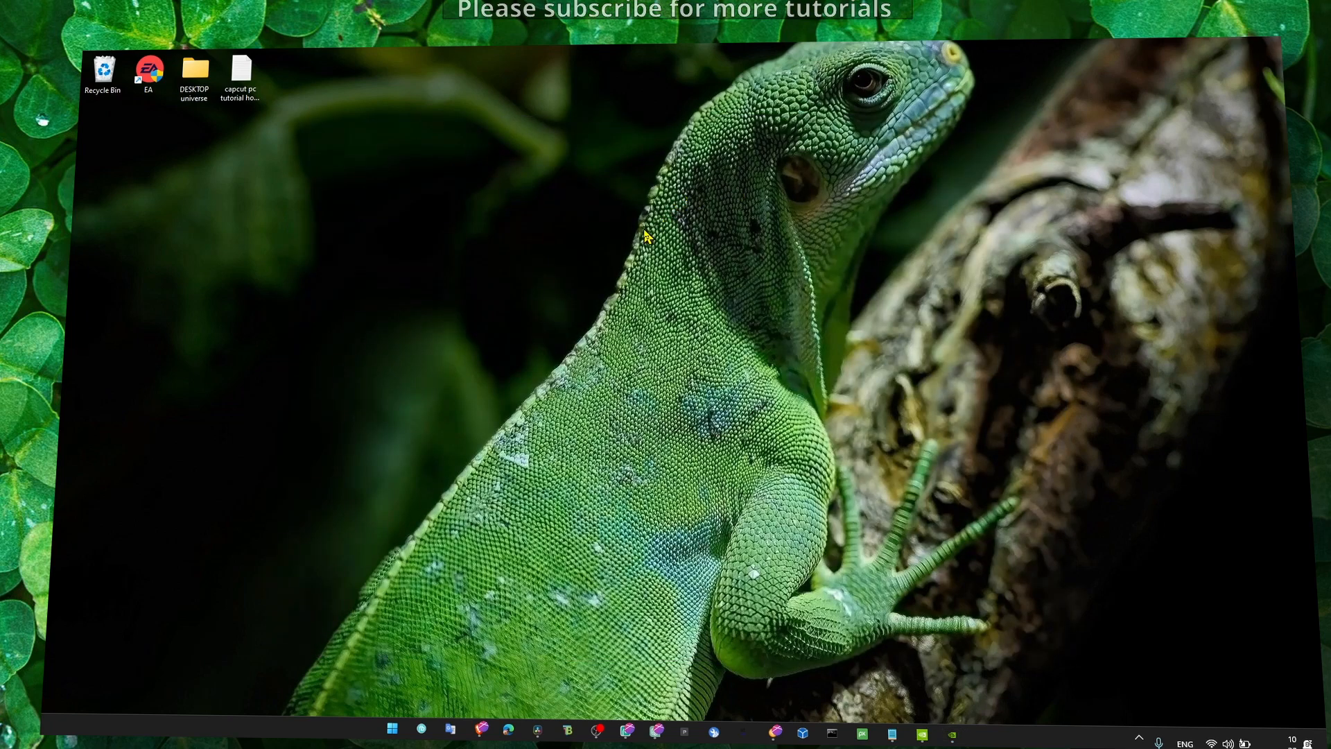
mouse_move(674, 181)
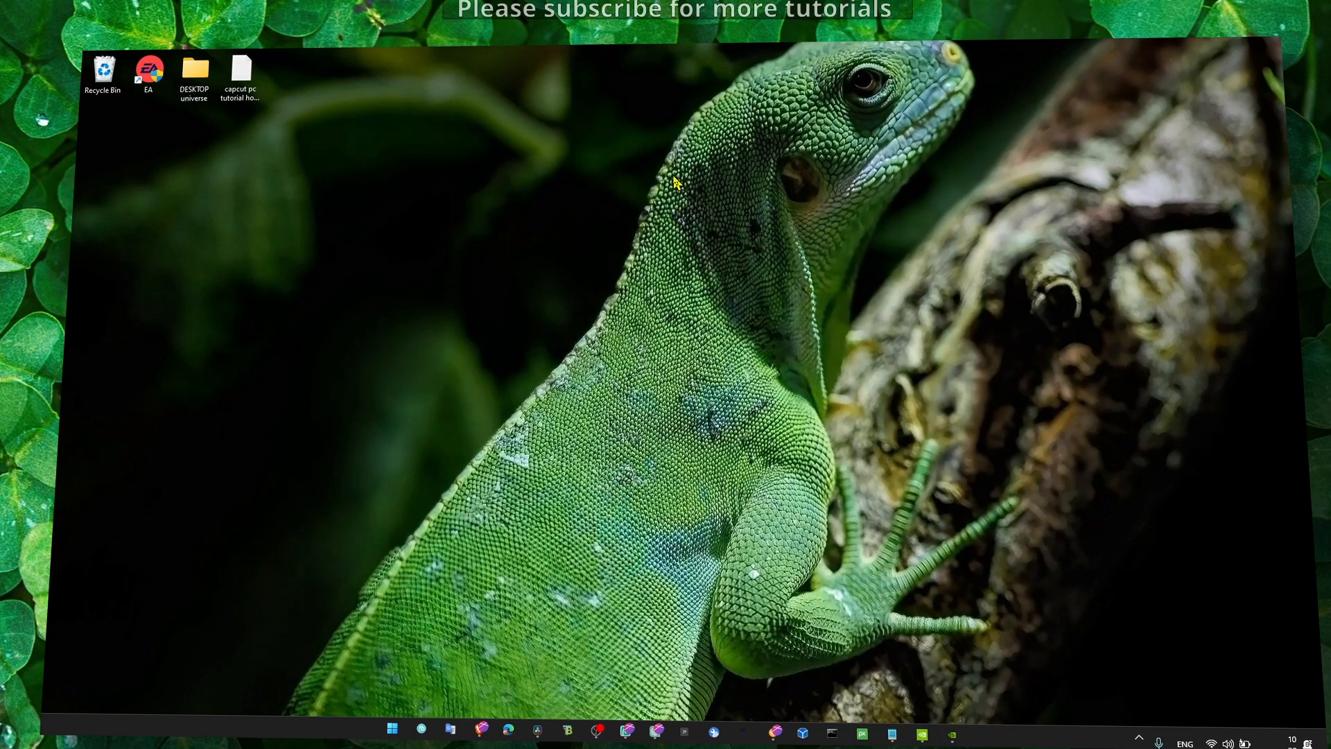
mouse_move(500, 284)
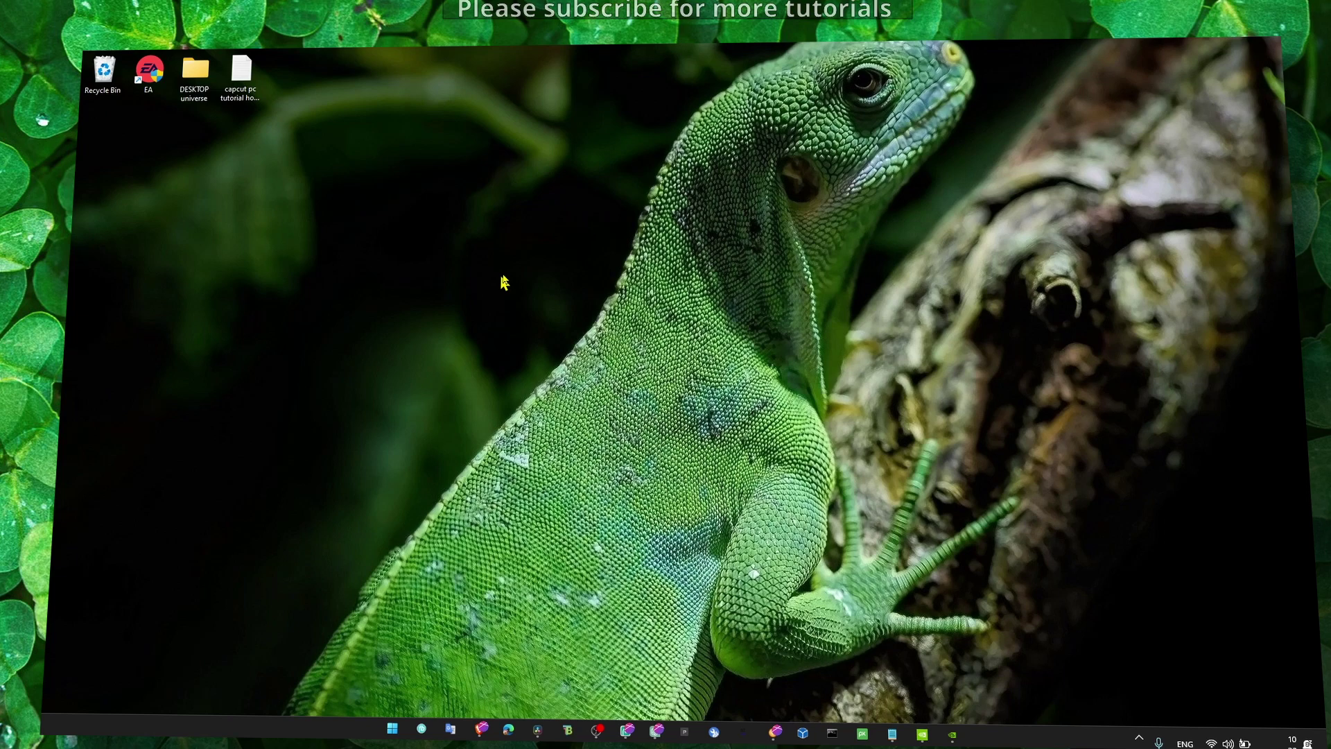
mouse_move(331, 233)
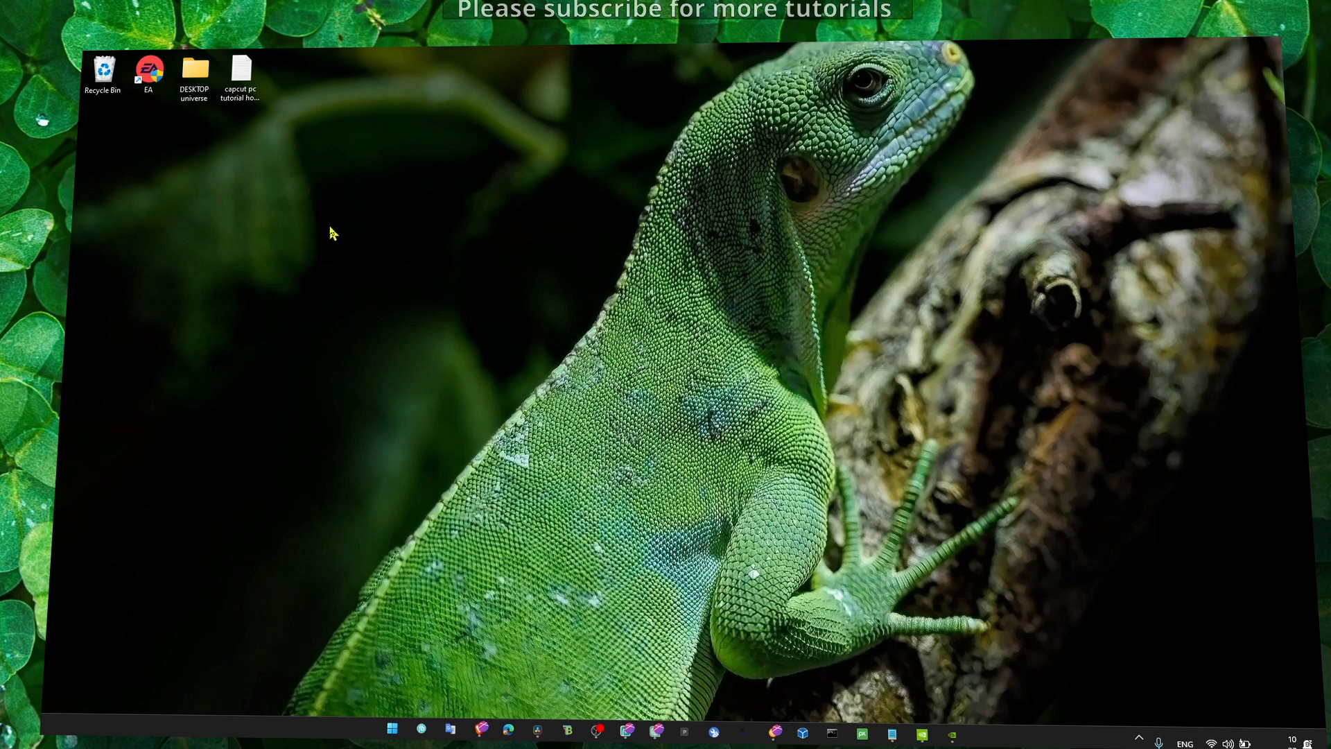
mouse_move(995, 651)
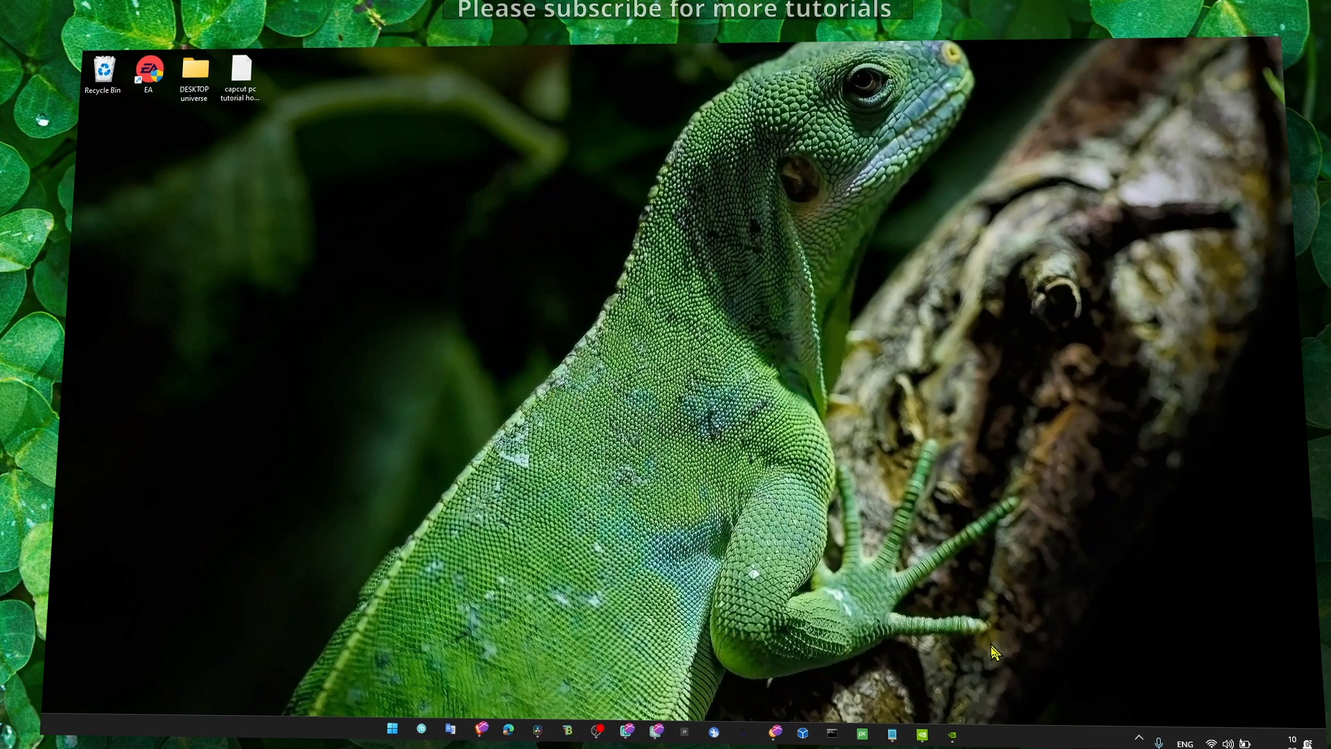
mouse_move(796, 246)
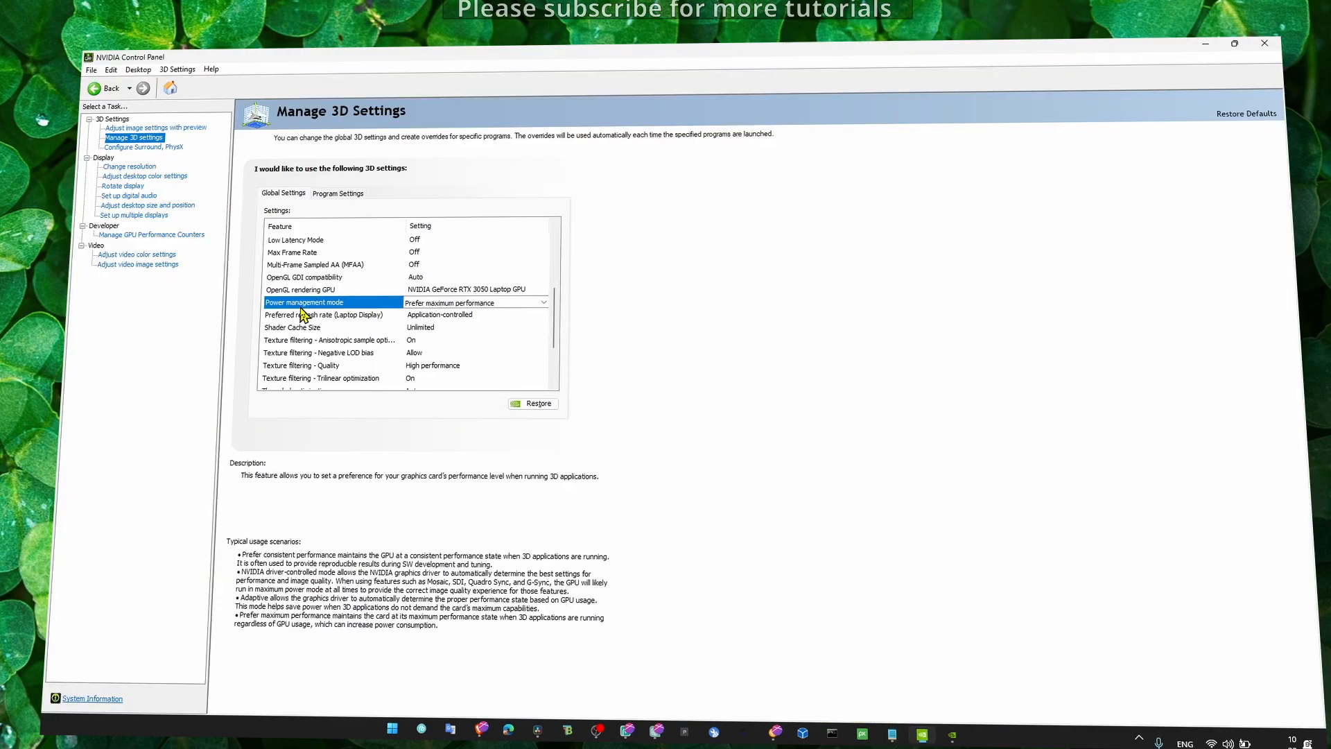
- Set the global Power management mode to 'Prefer maximum performance' and close the panel
left_click(543, 302)
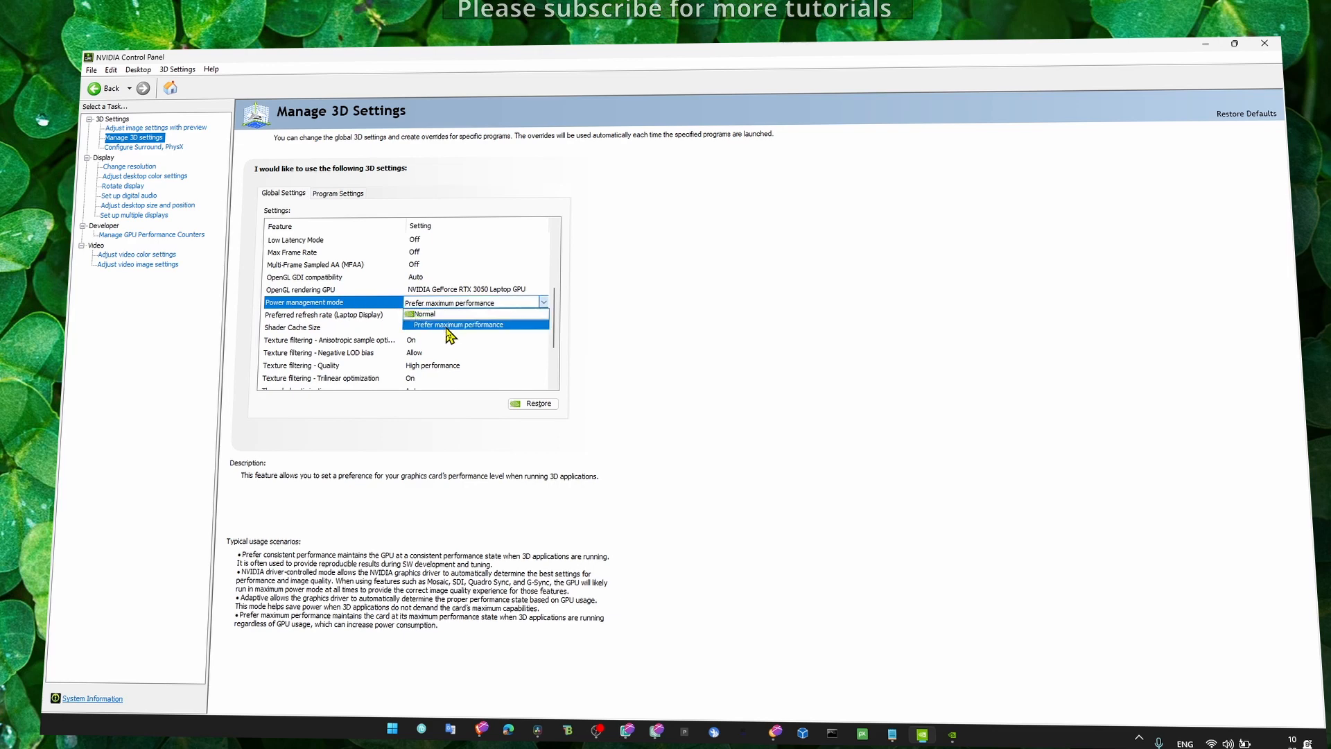
left_click(458, 325)
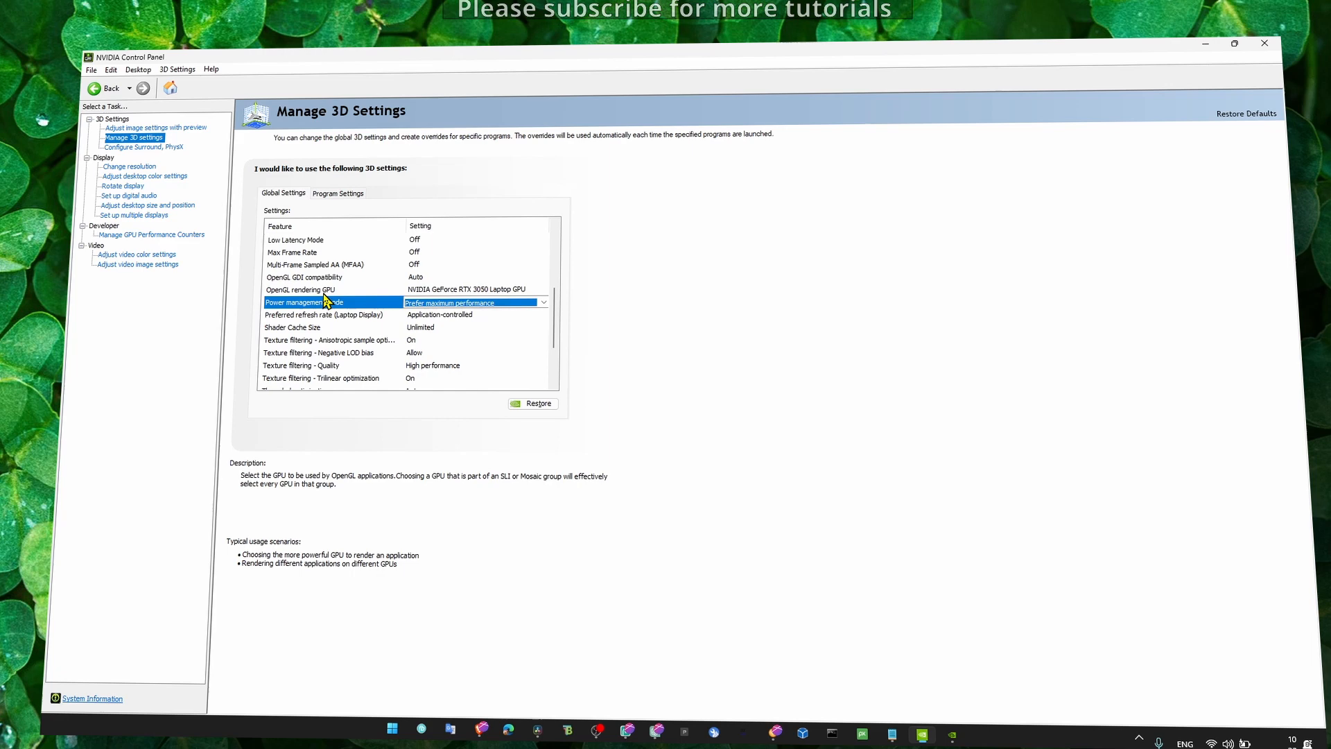
left_click(300, 290)
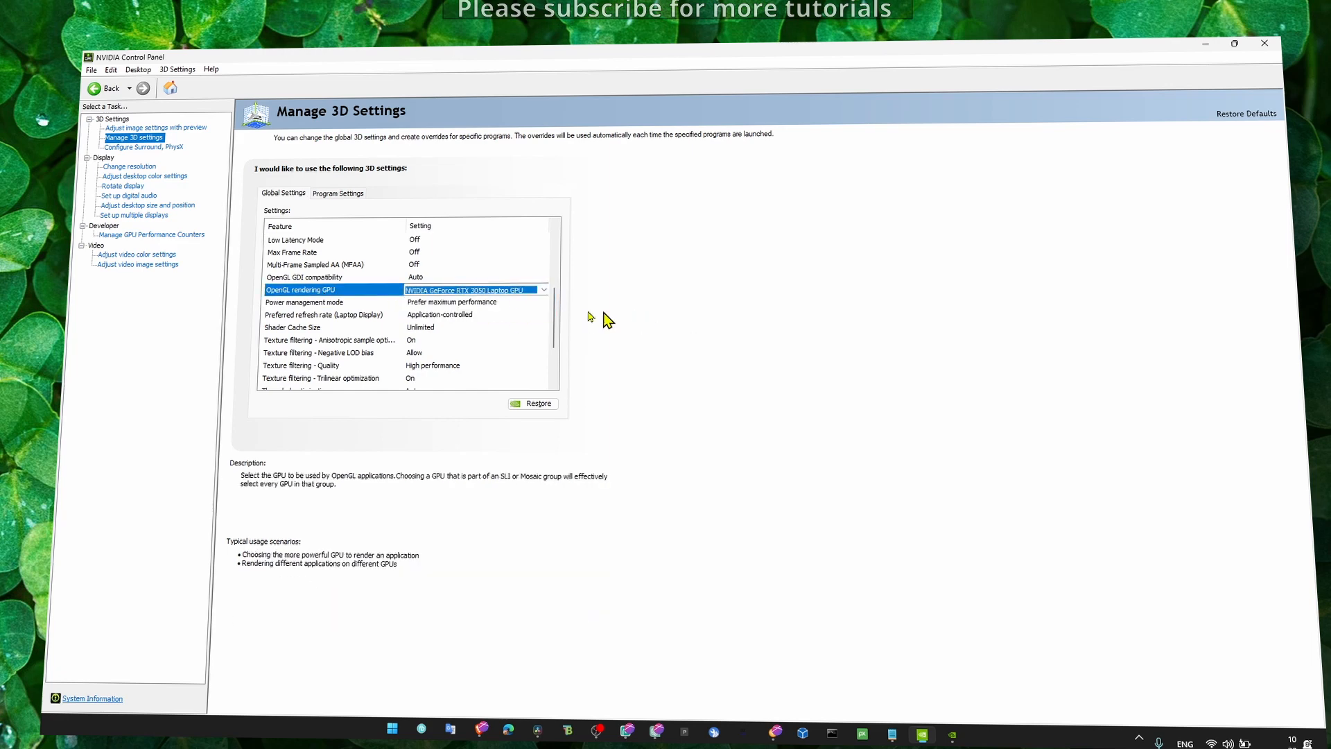
left_click(324, 314)
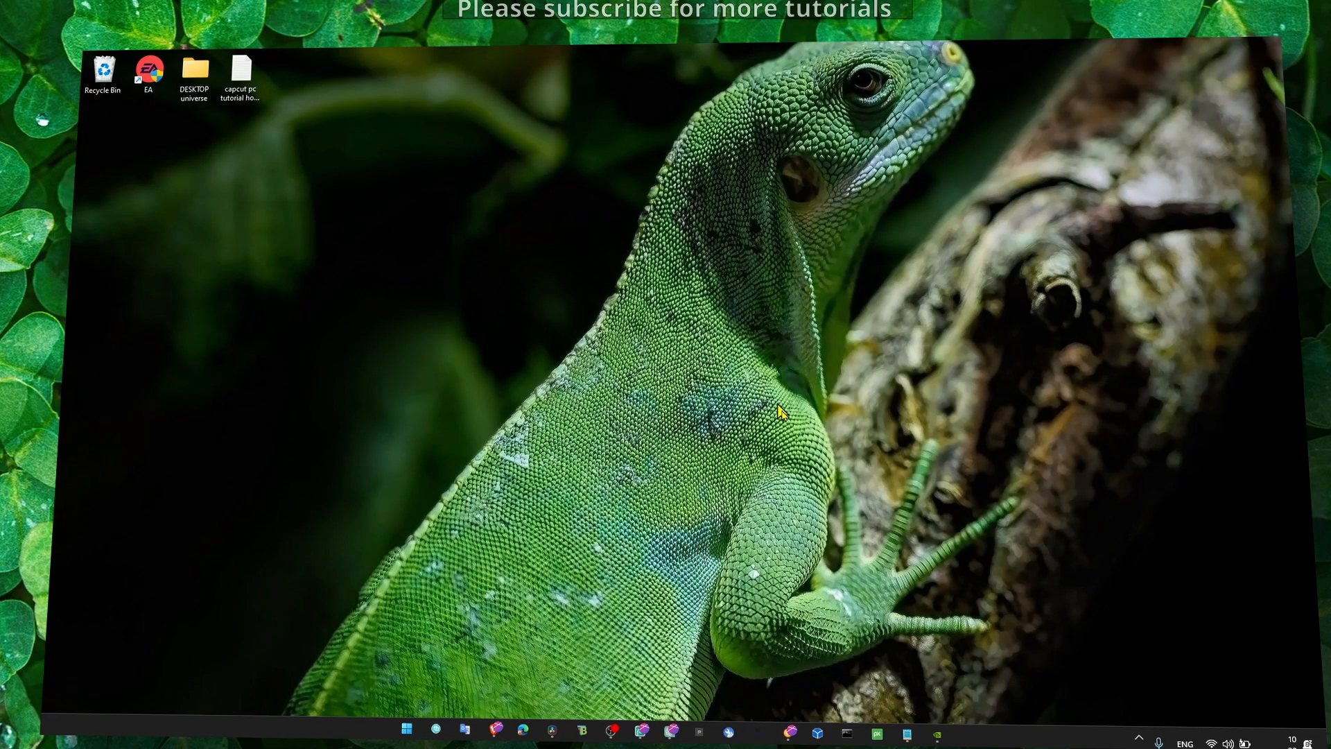
mouse_move(925, 567)
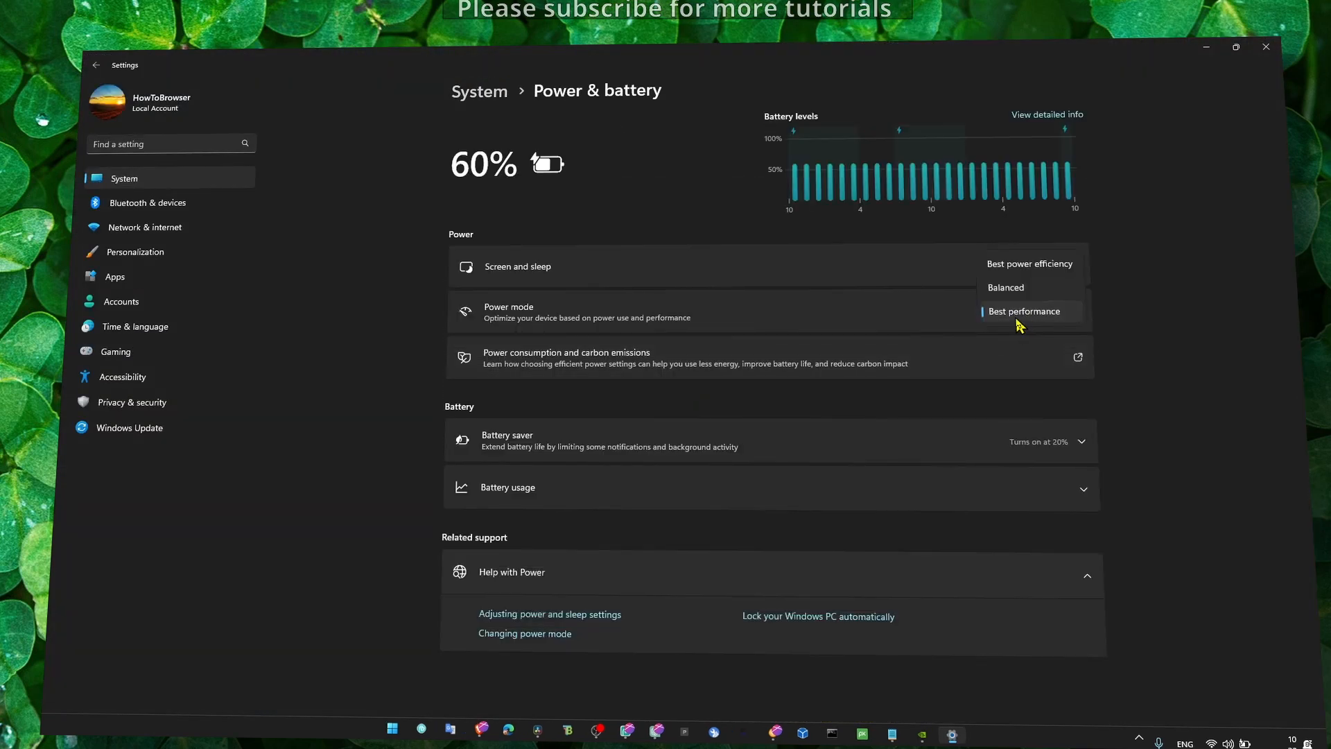
- Set the Windows power mode to Best performance
left_click(1024, 311)
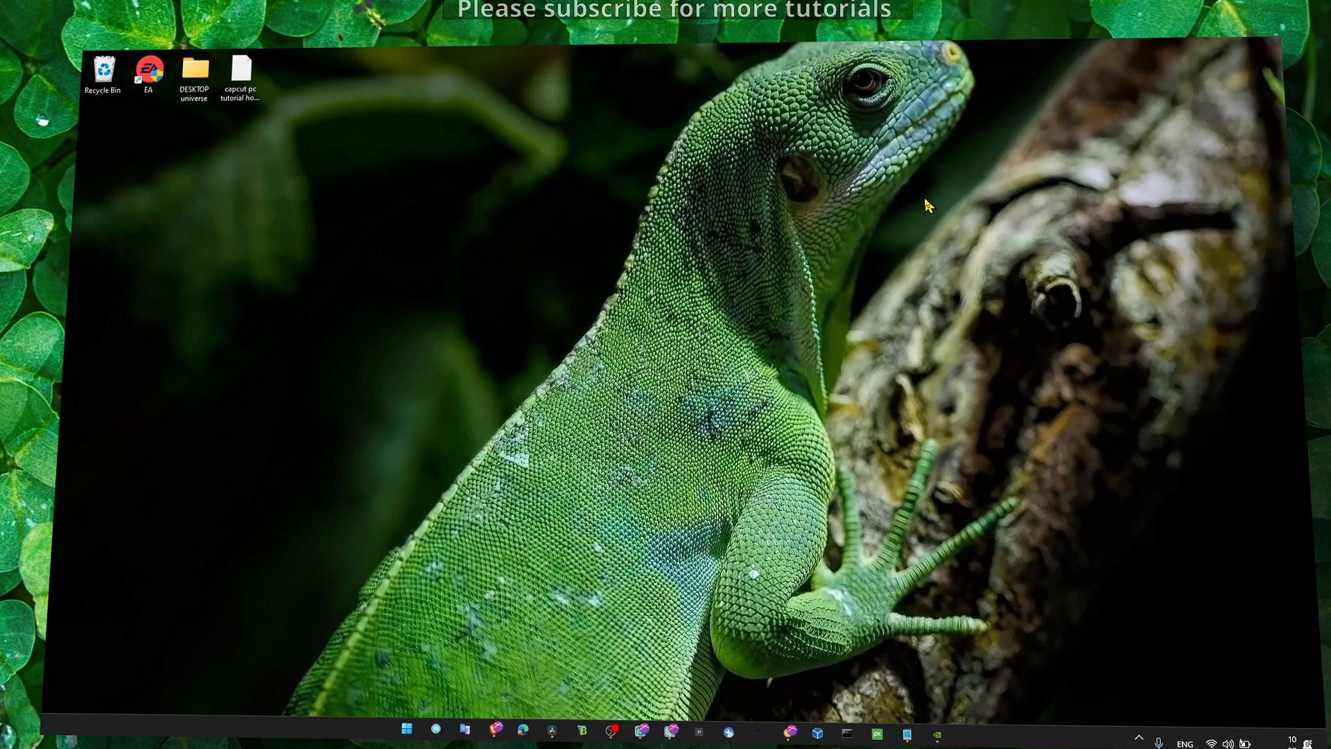
mouse_move(886, 210)
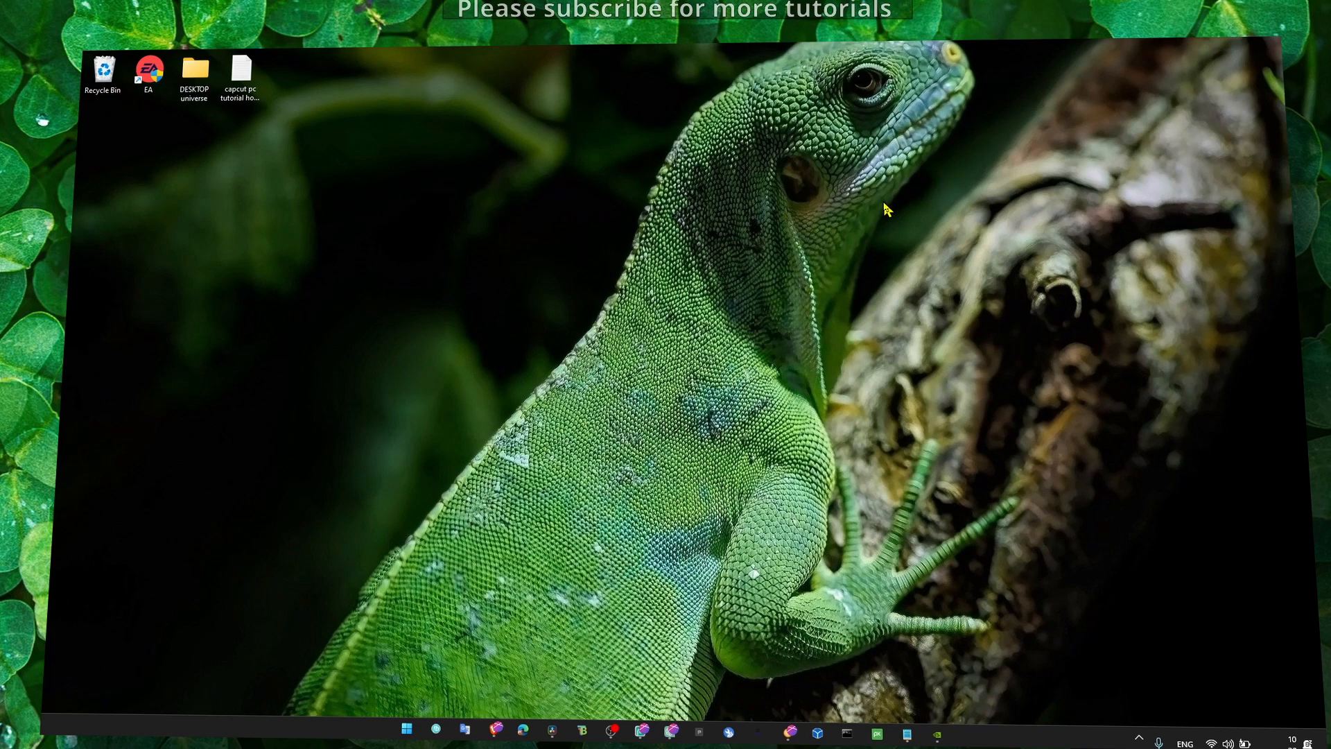
mouse_move(785, 280)
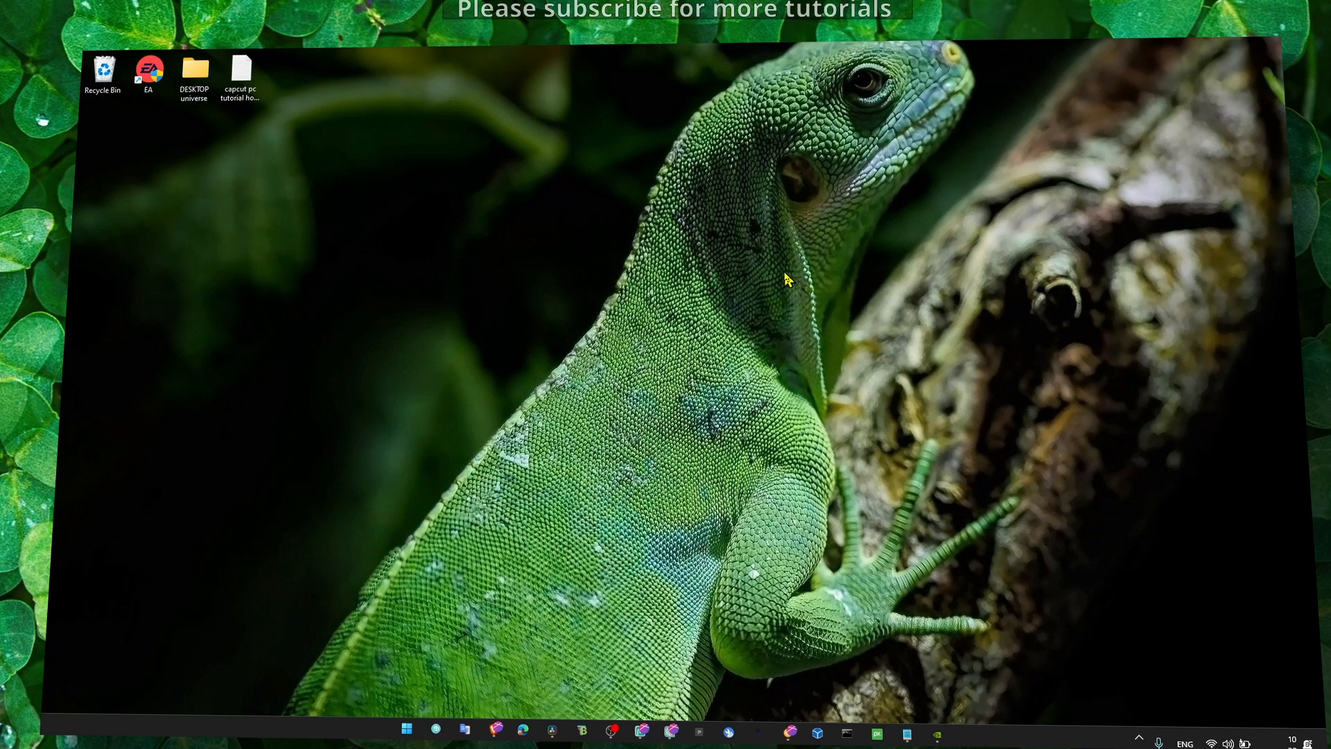
mouse_move(614, 337)
type("wind")
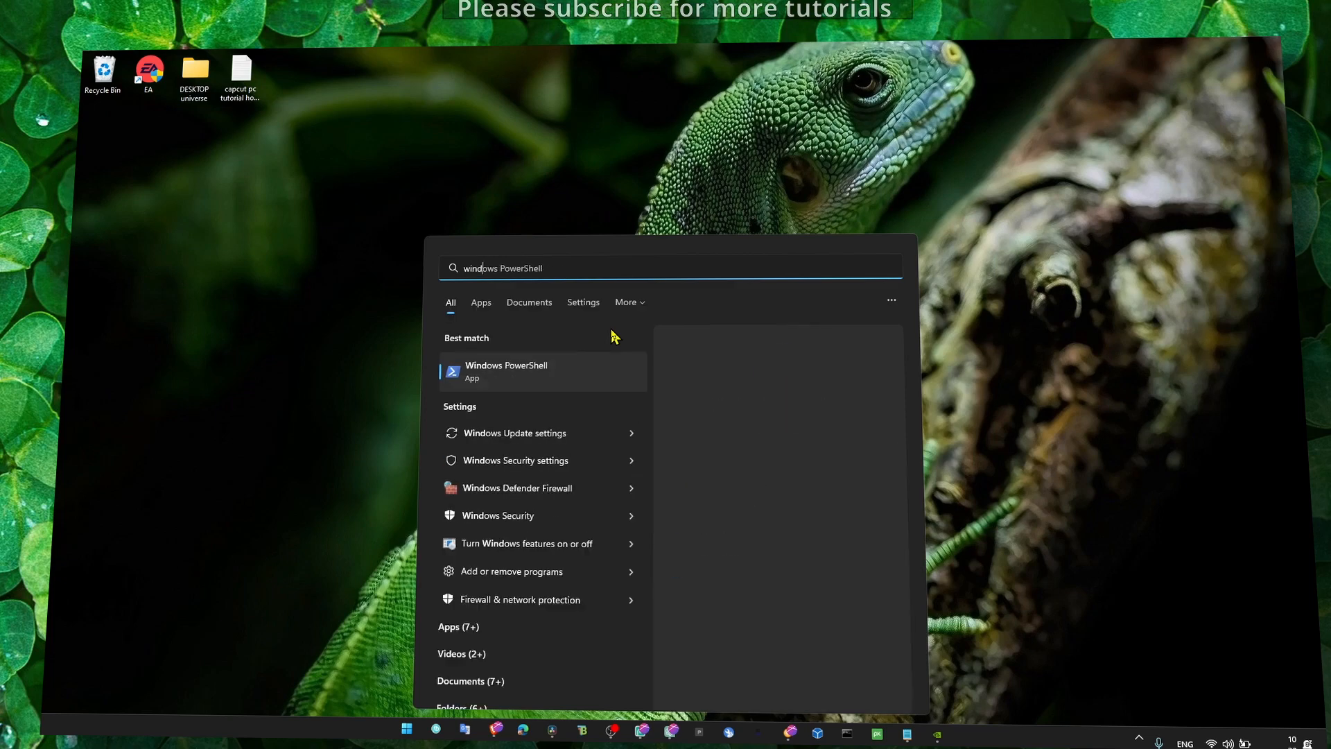
- In Windows Update optional updates, tick the Sonix Camera driver, then close Settings
left_click(514, 433)
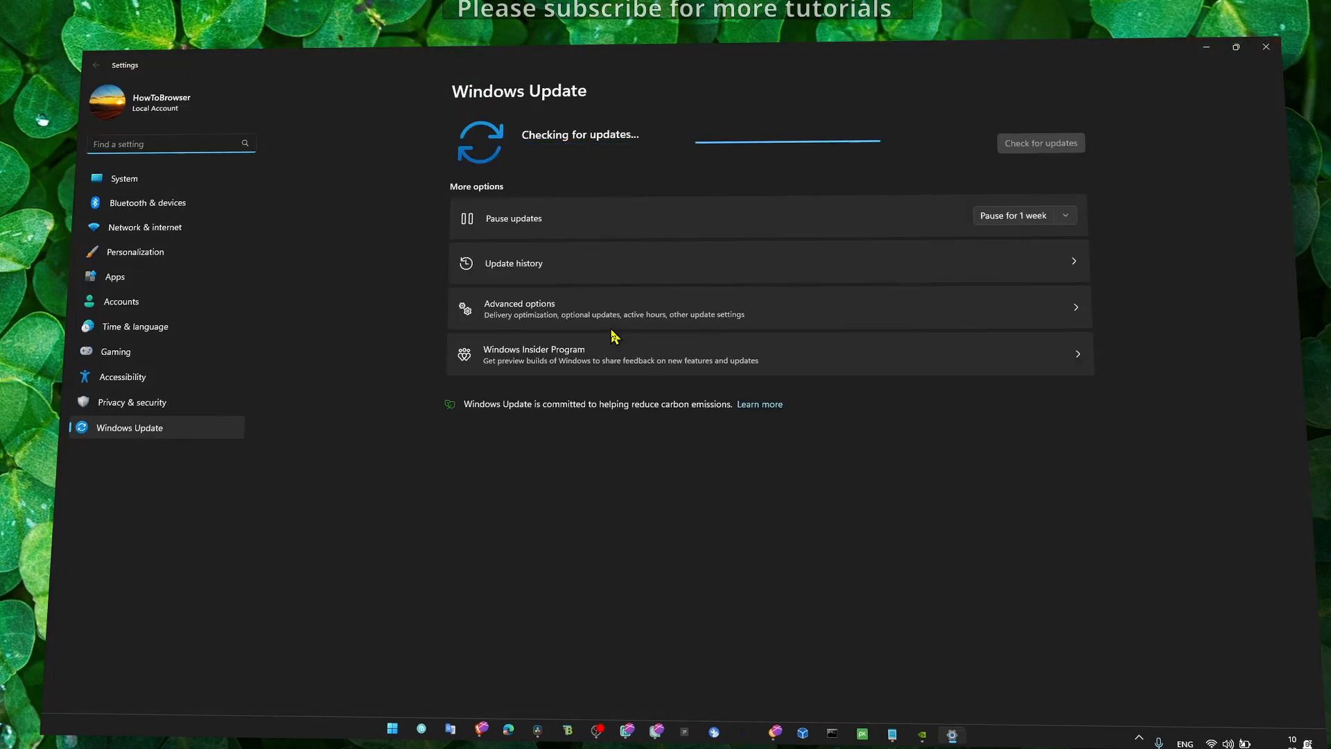
mouse_move(602, 316)
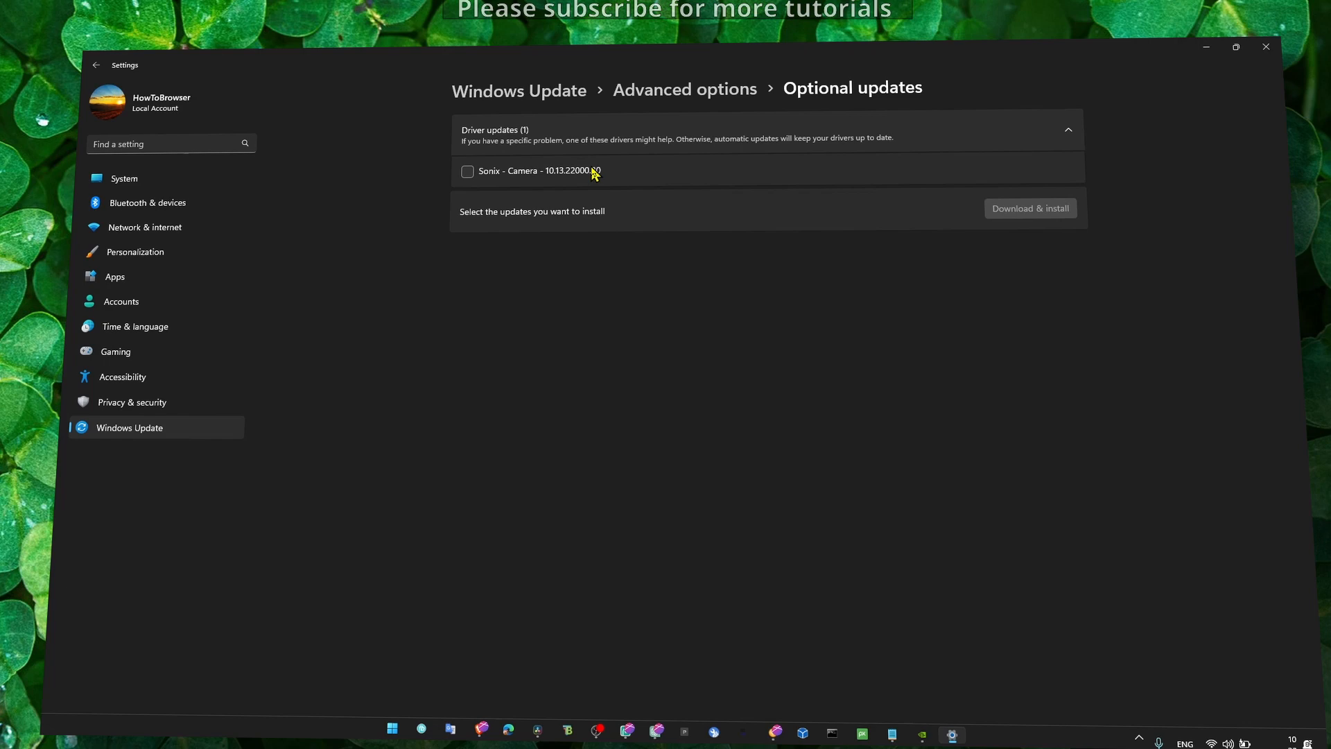
left_click(467, 171)
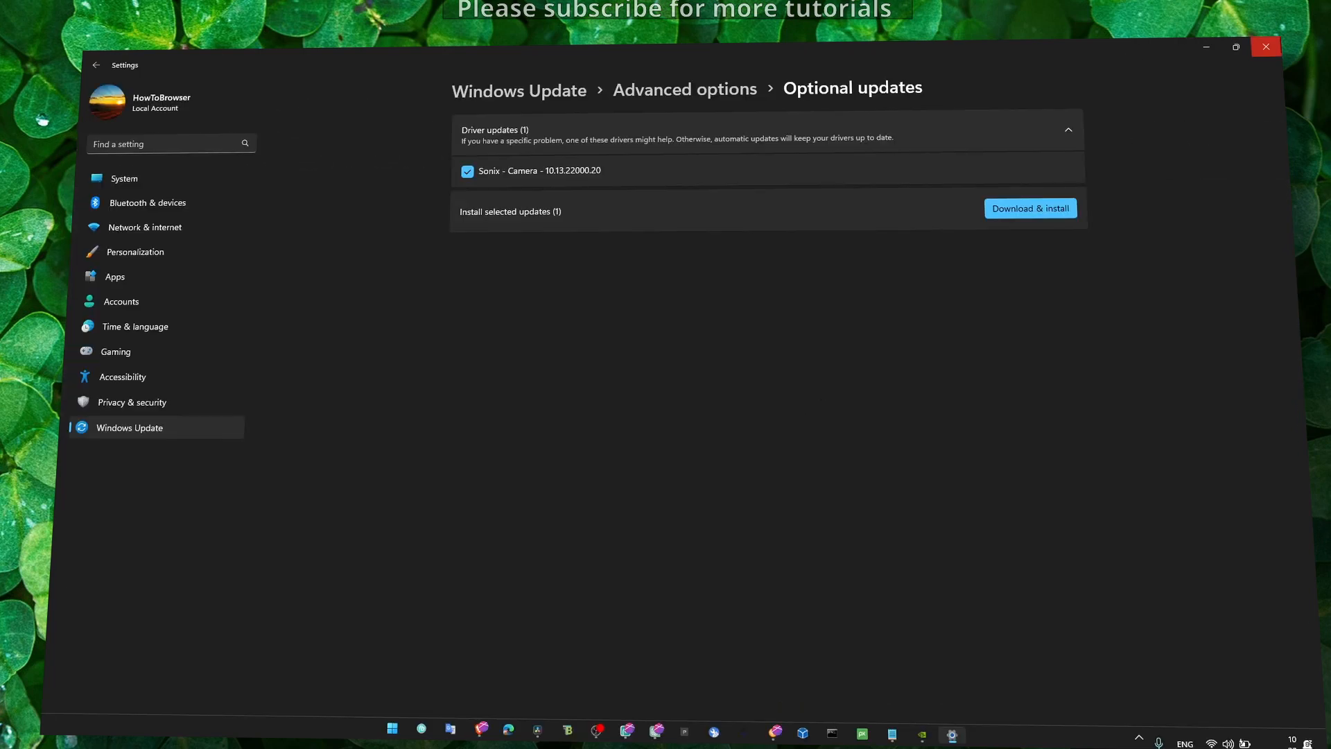
left_click(1264, 47)
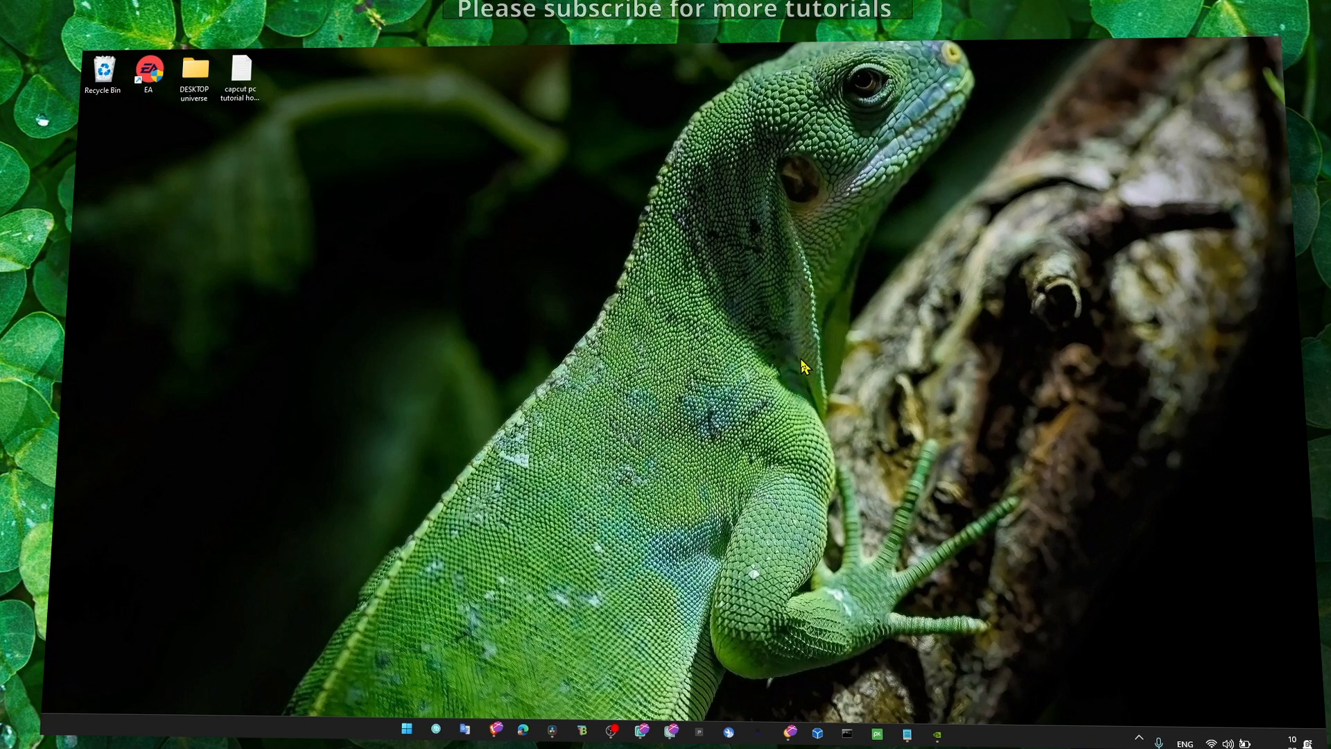
mouse_move(1009, 707)
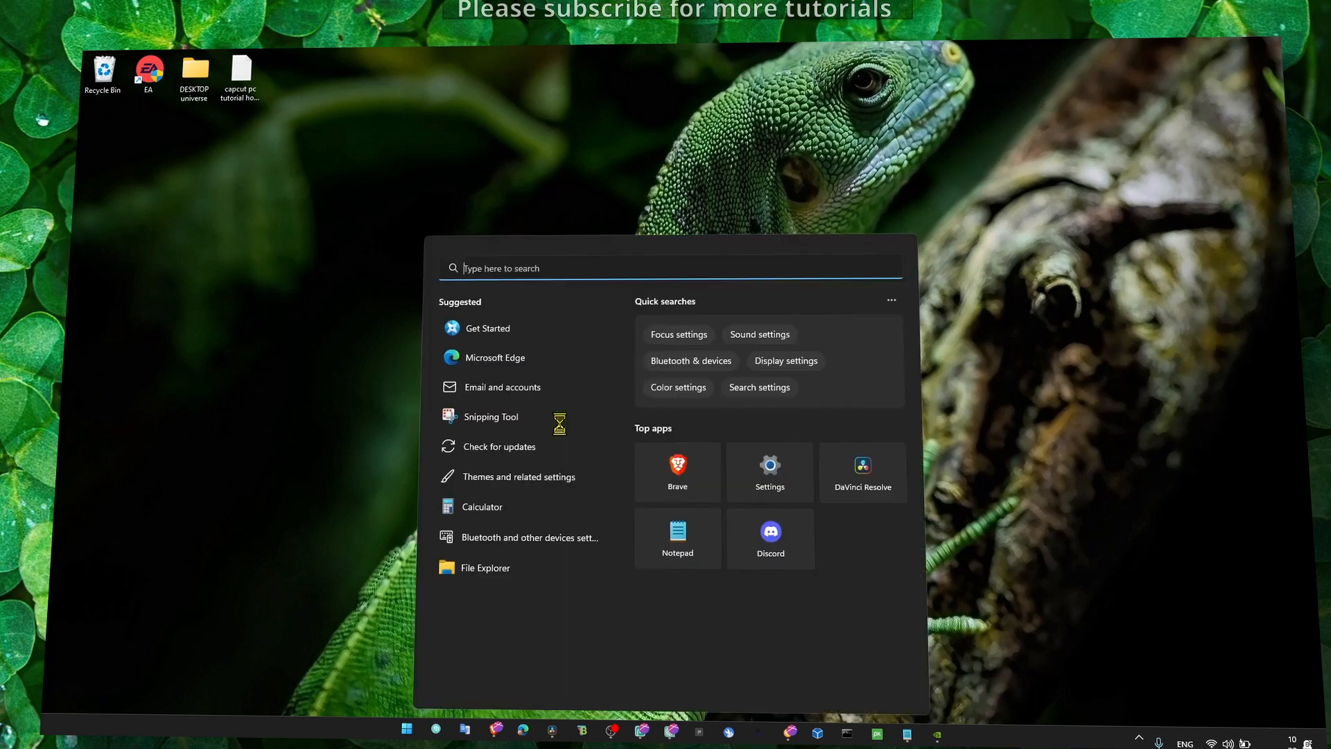
- Search 'per', open performance settings, and set a 32000 MB custom paging file on C:
type("p")
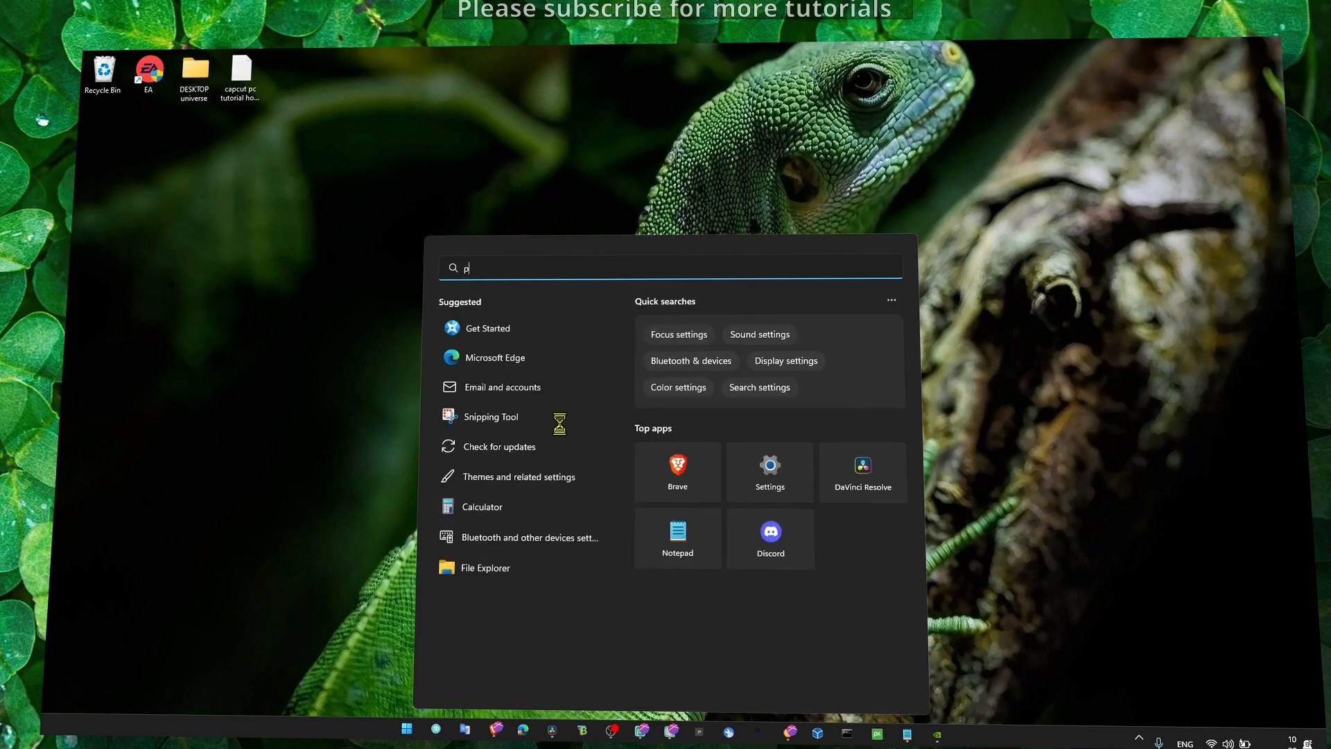
type("er")
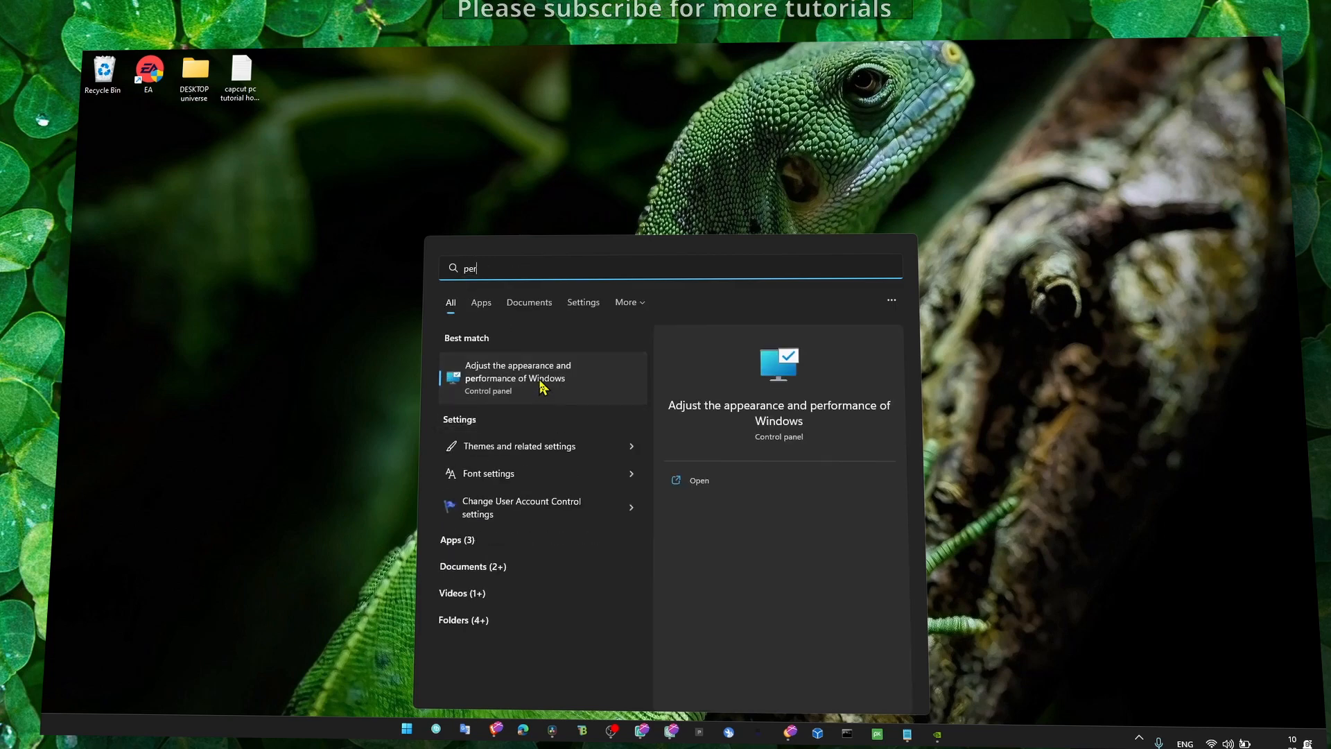
left_click(517, 377)
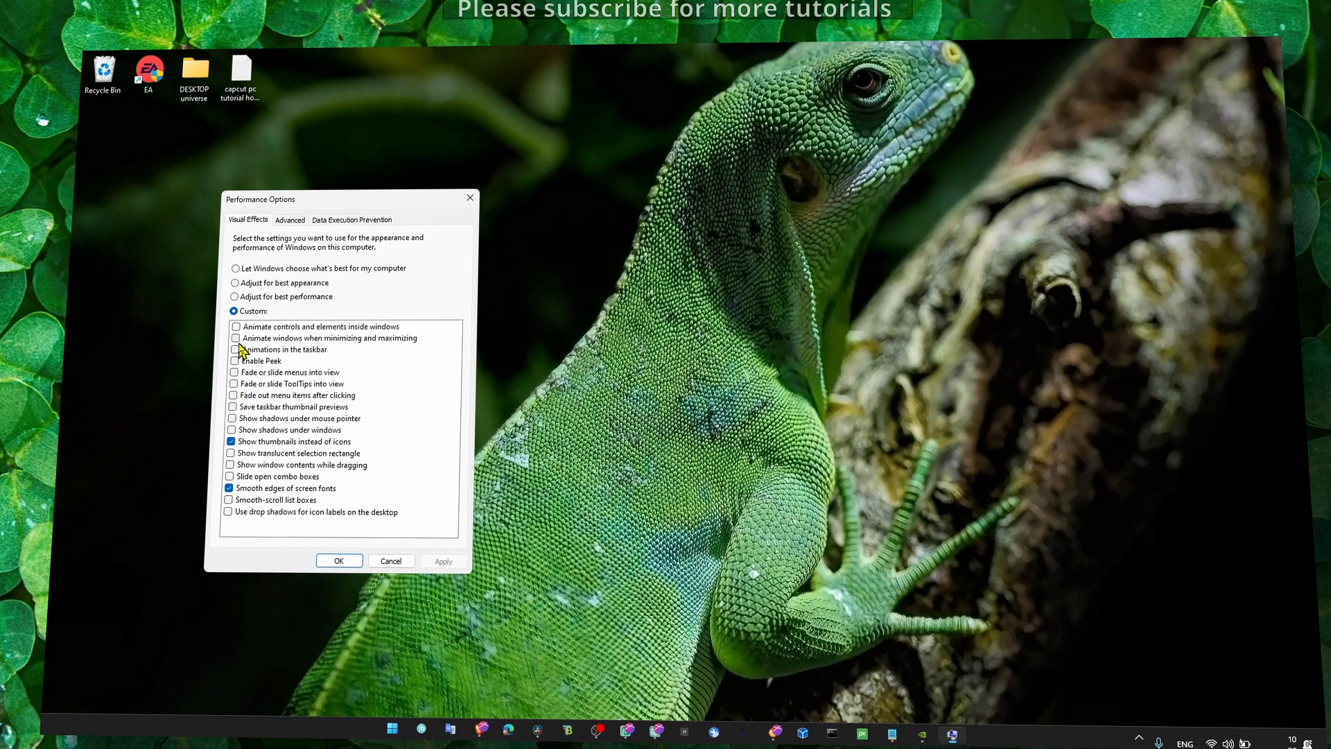
mouse_move(287, 282)
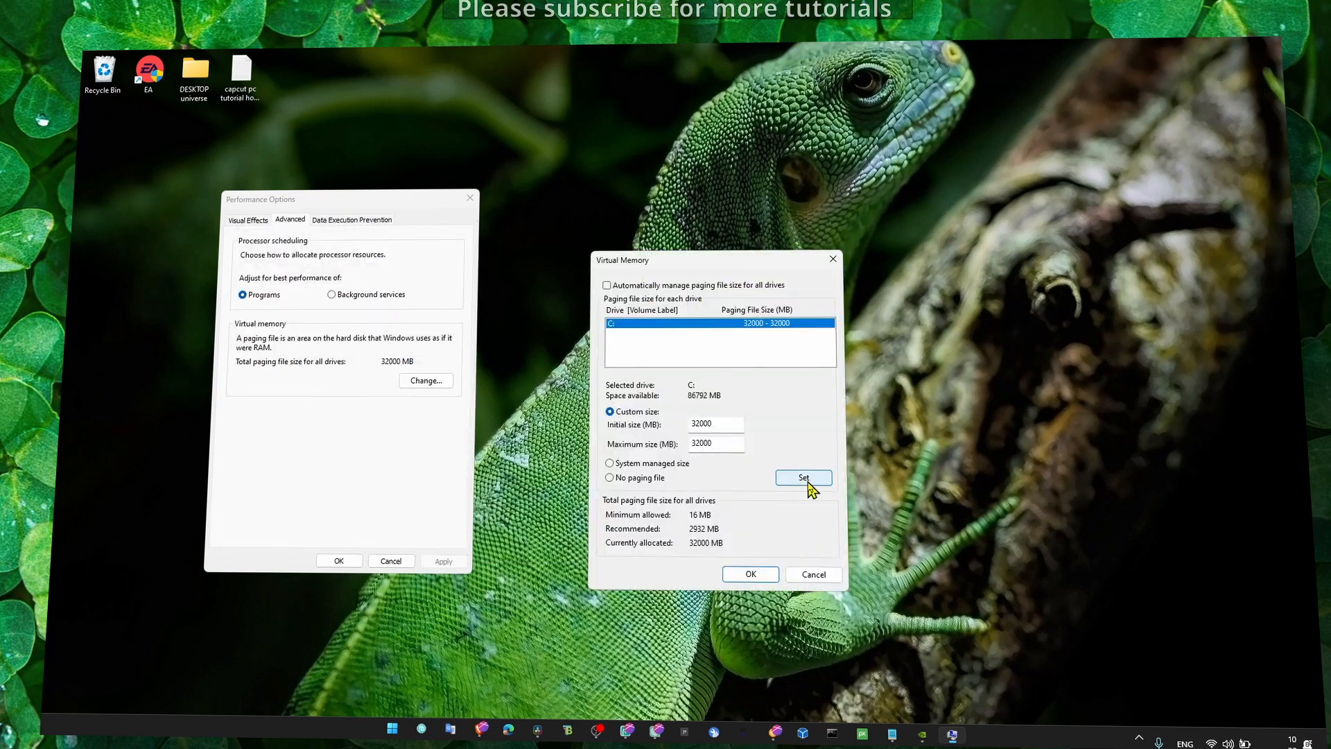
left_click(965, 736)
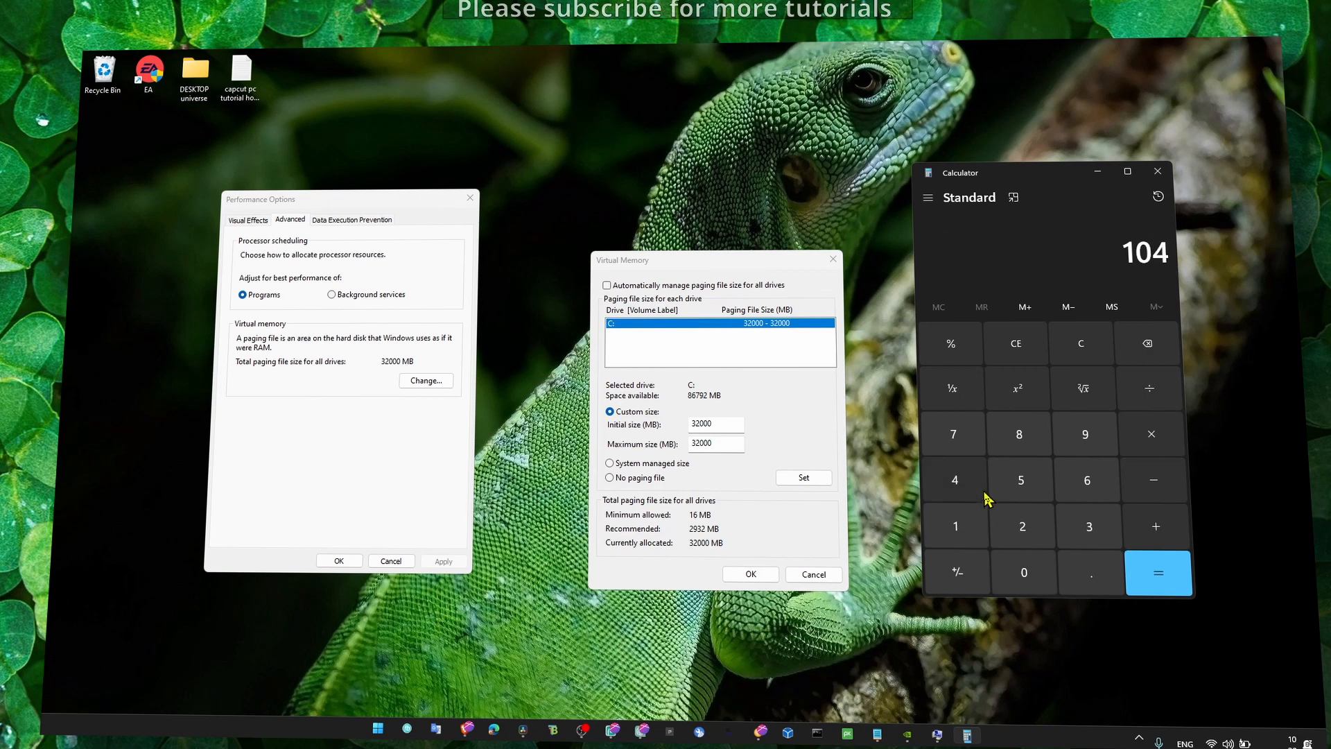
mouse_move(1151, 343)
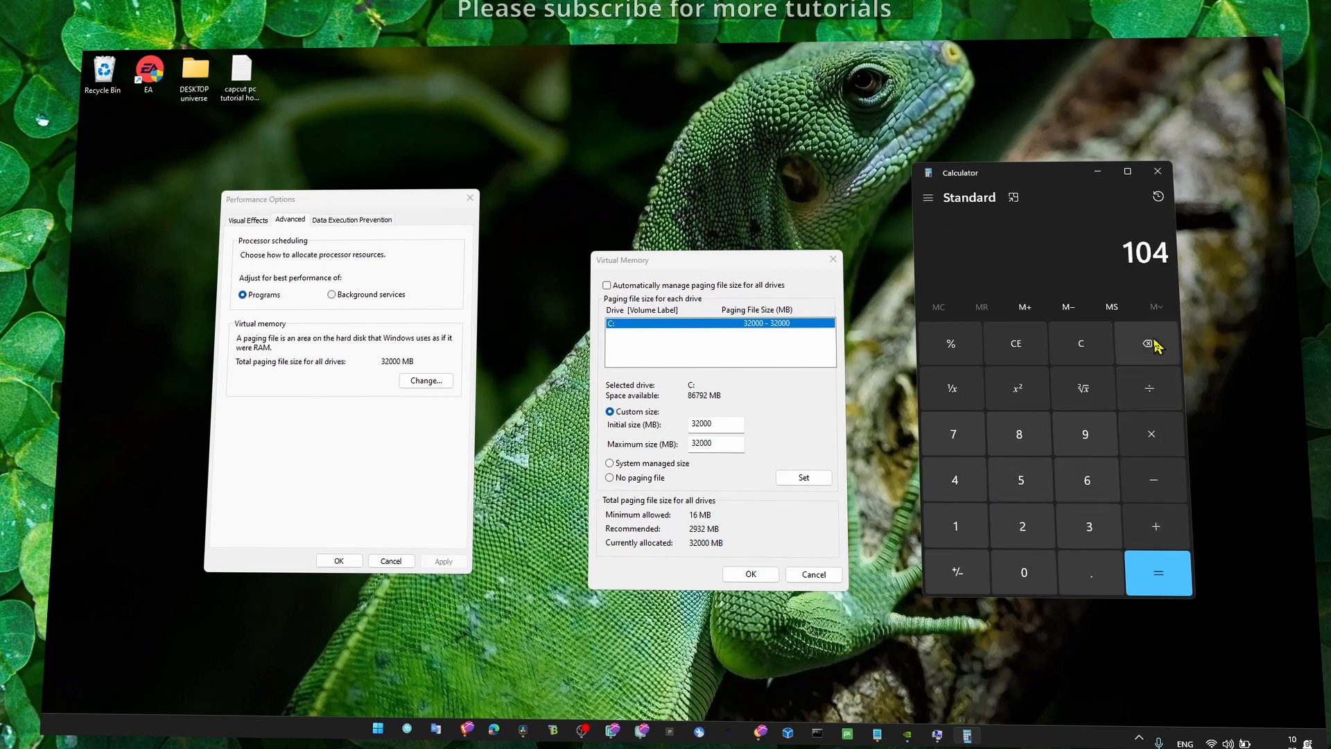
- Clear the Calculator display and compute 1024 × 16 = 16,384
left_click(1146, 343)
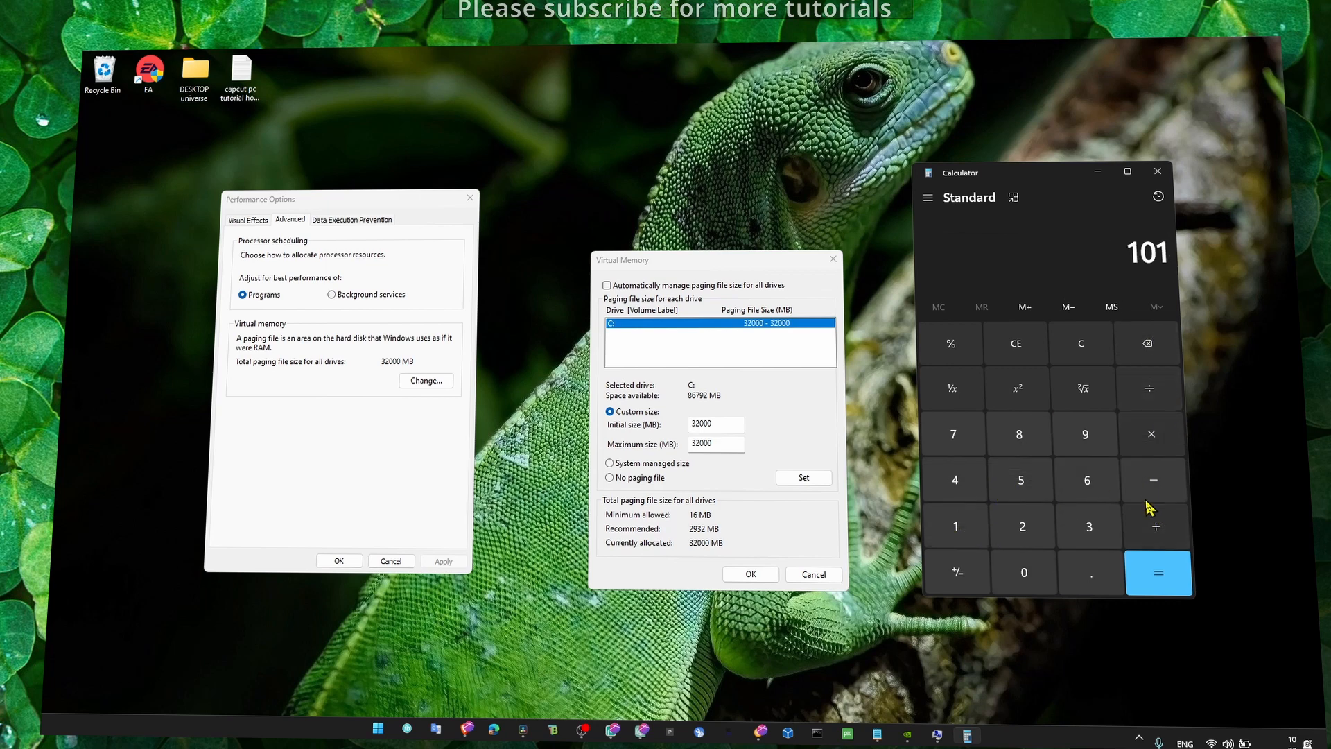
left_click(1024, 480)
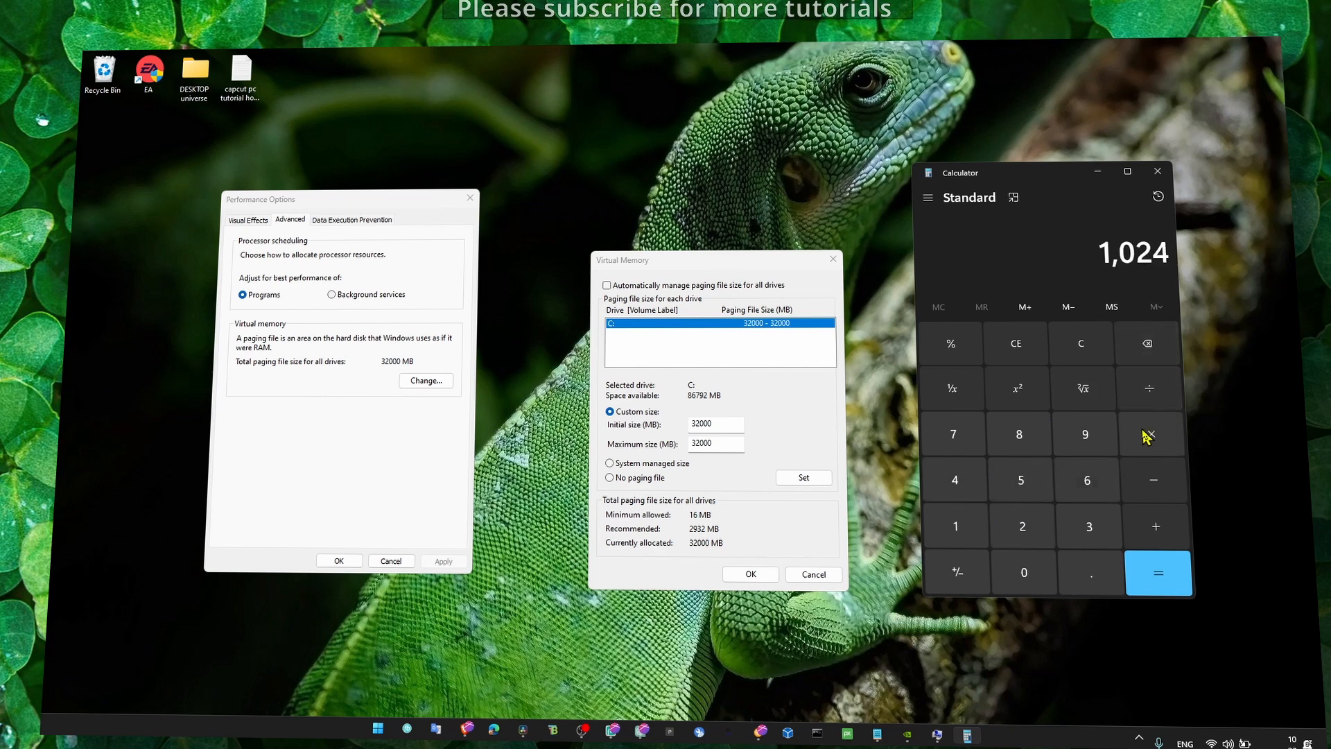
left_click(1151, 434)
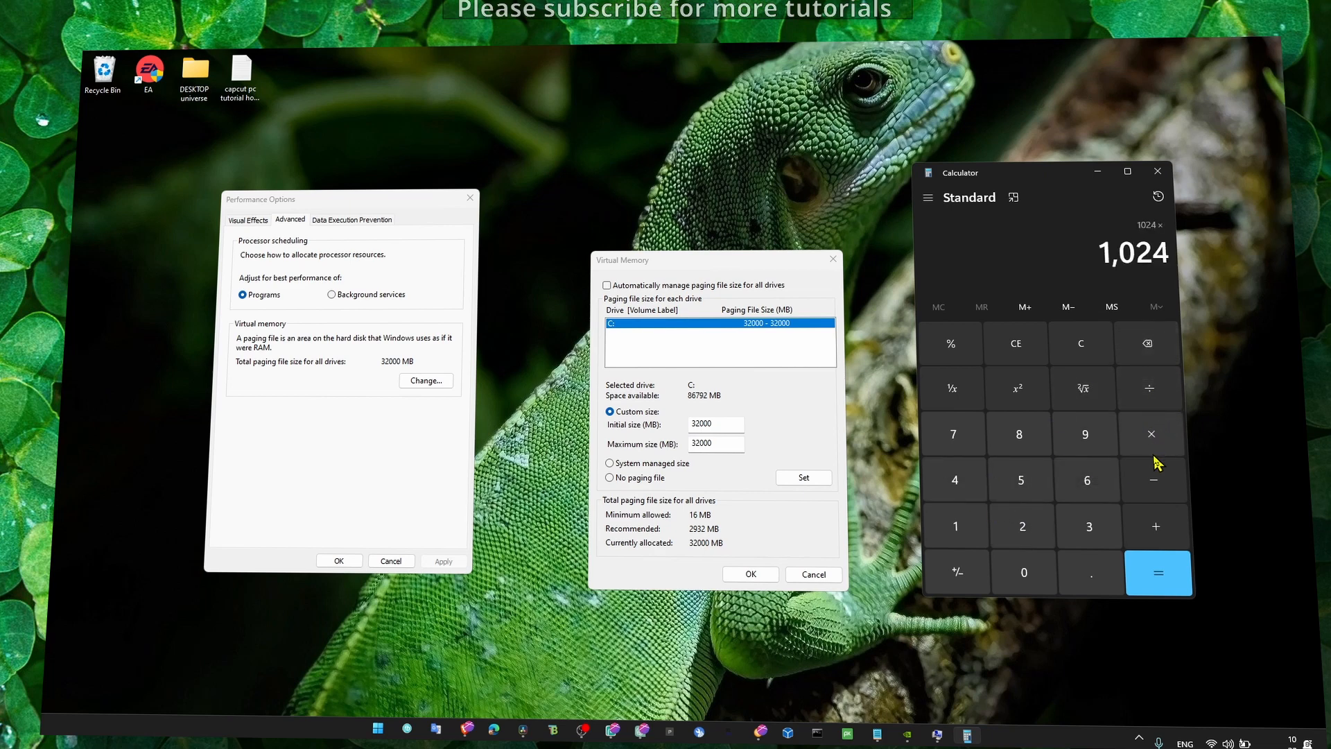
mouse_move(976, 539)
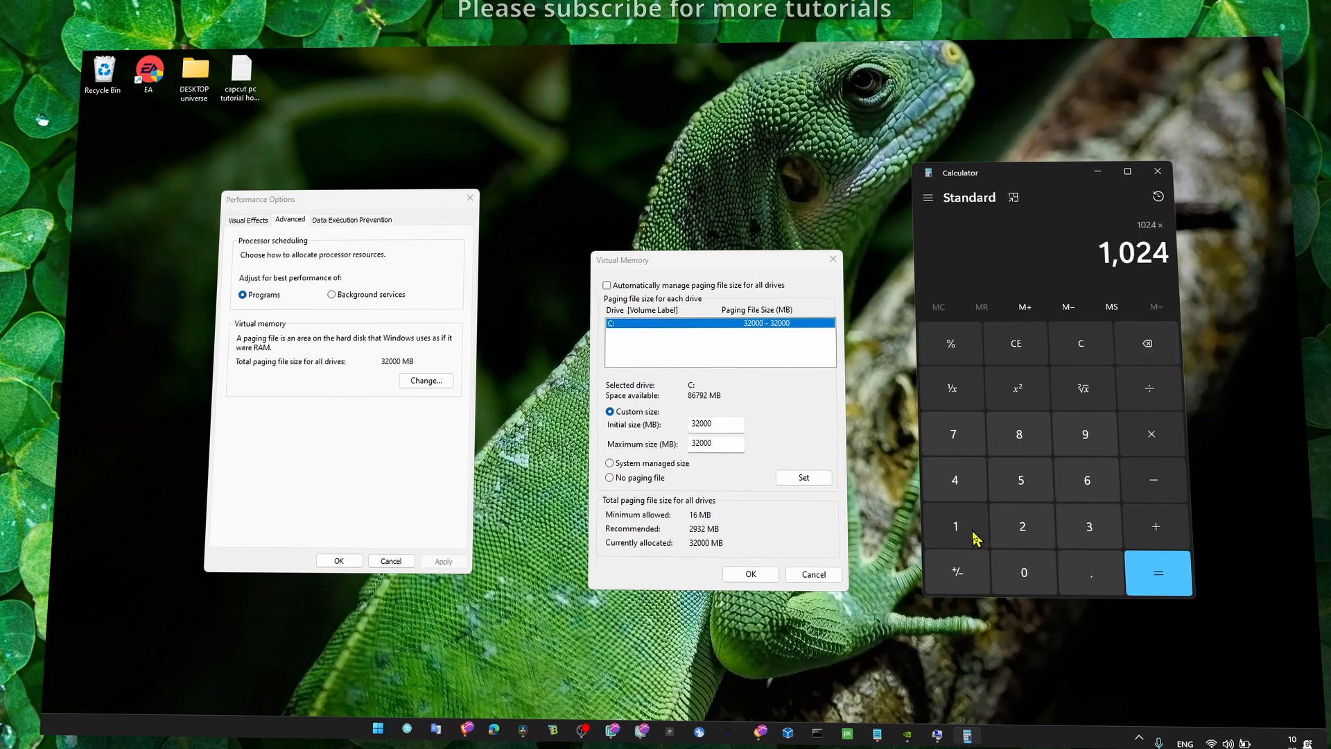
left_click(1157, 573)
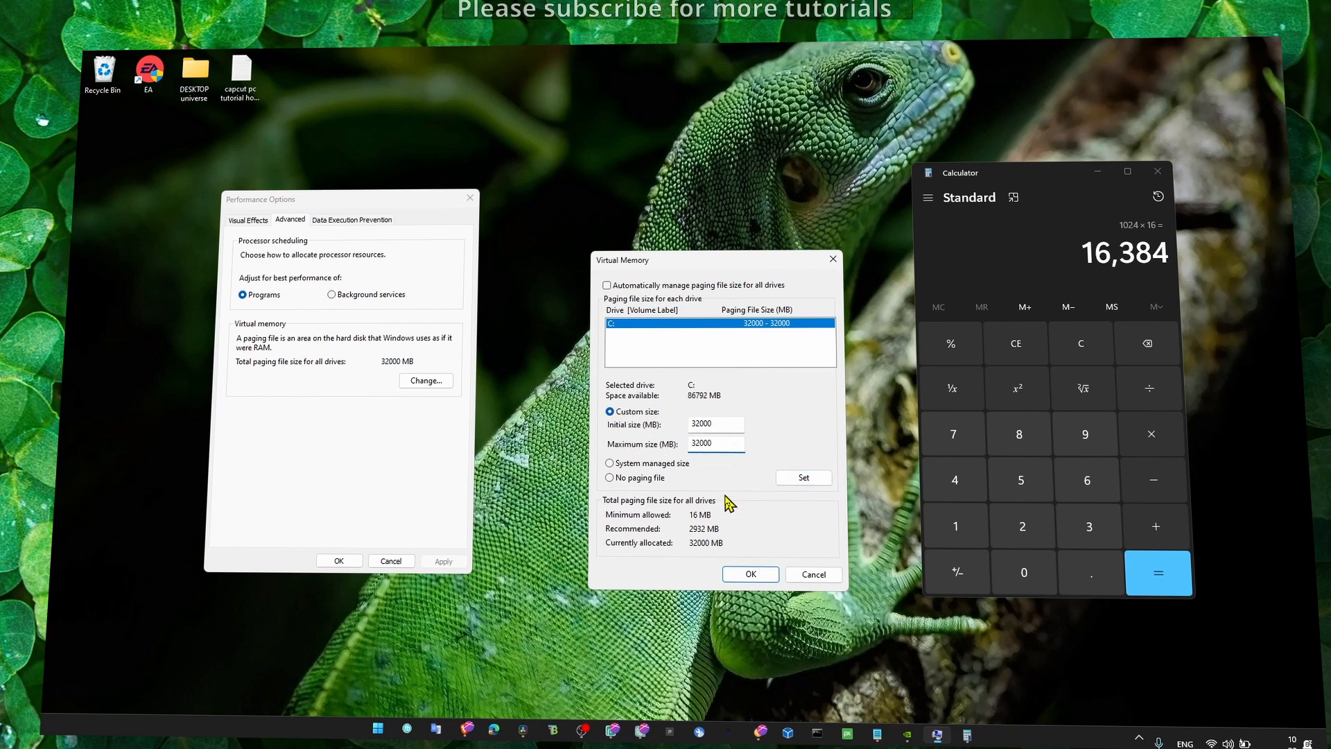
mouse_move(1140, 261)
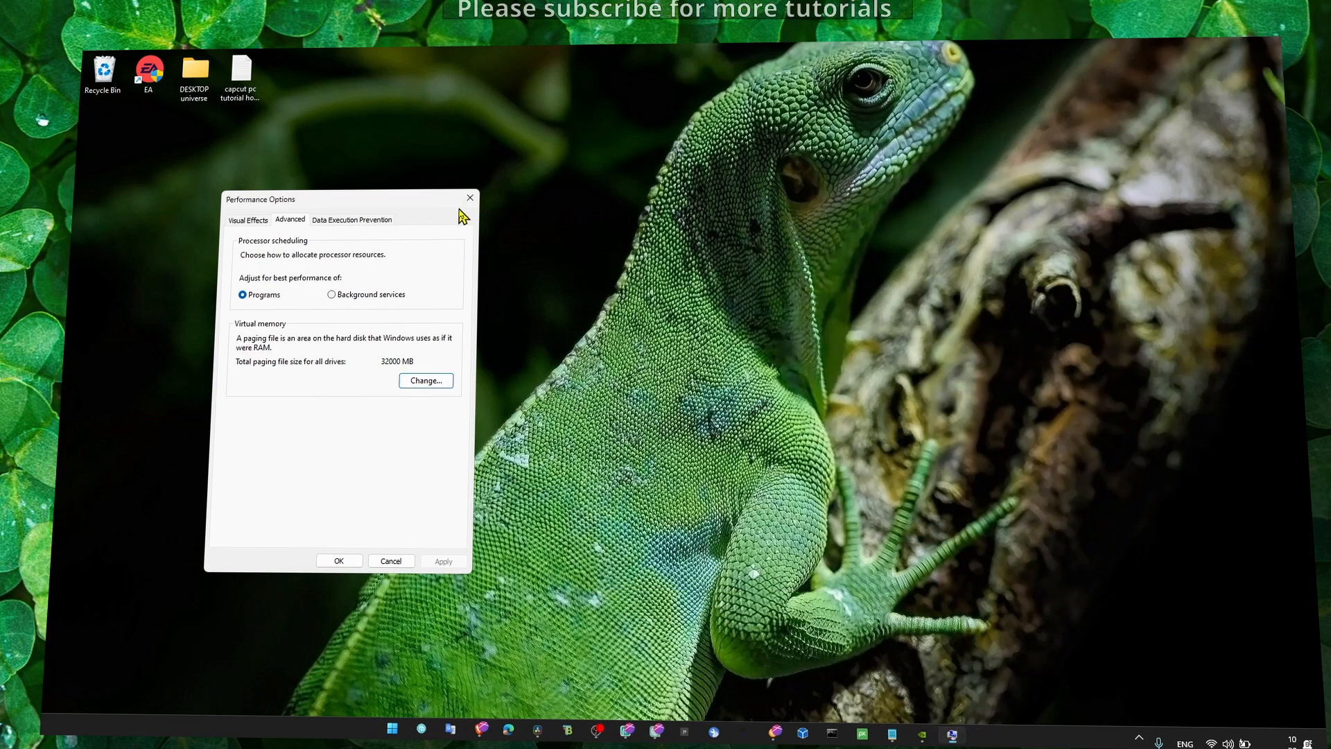
- Close the Performance Options window, keeping the 32000 MB paging file
left_click(469, 197)
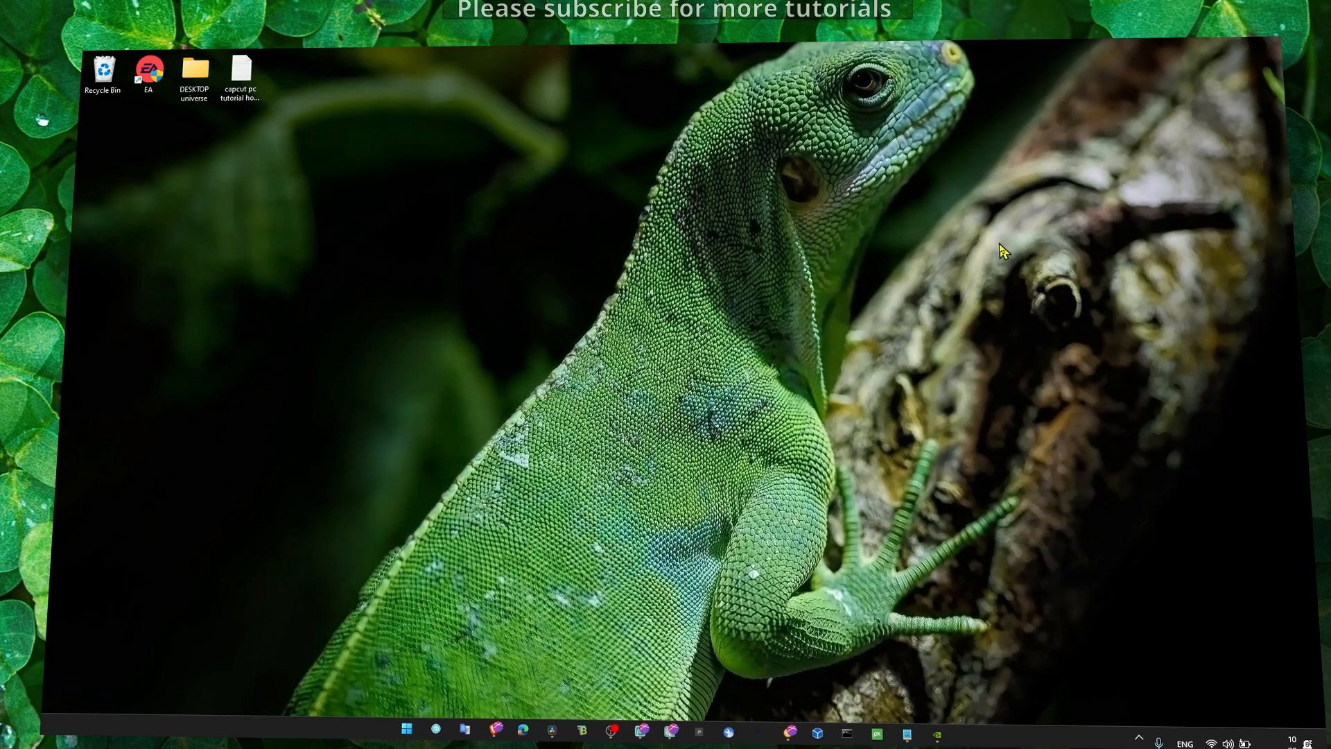
mouse_move(1010, 257)
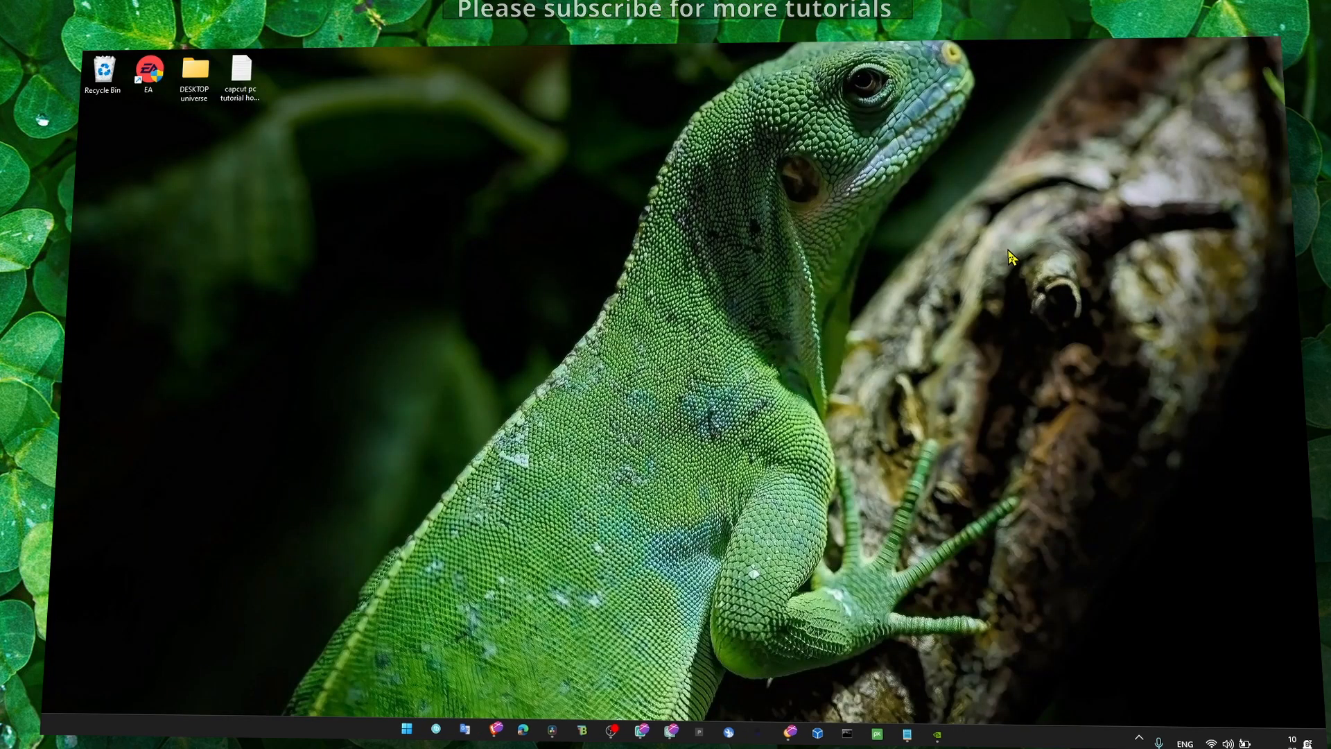
mouse_move(982, 273)
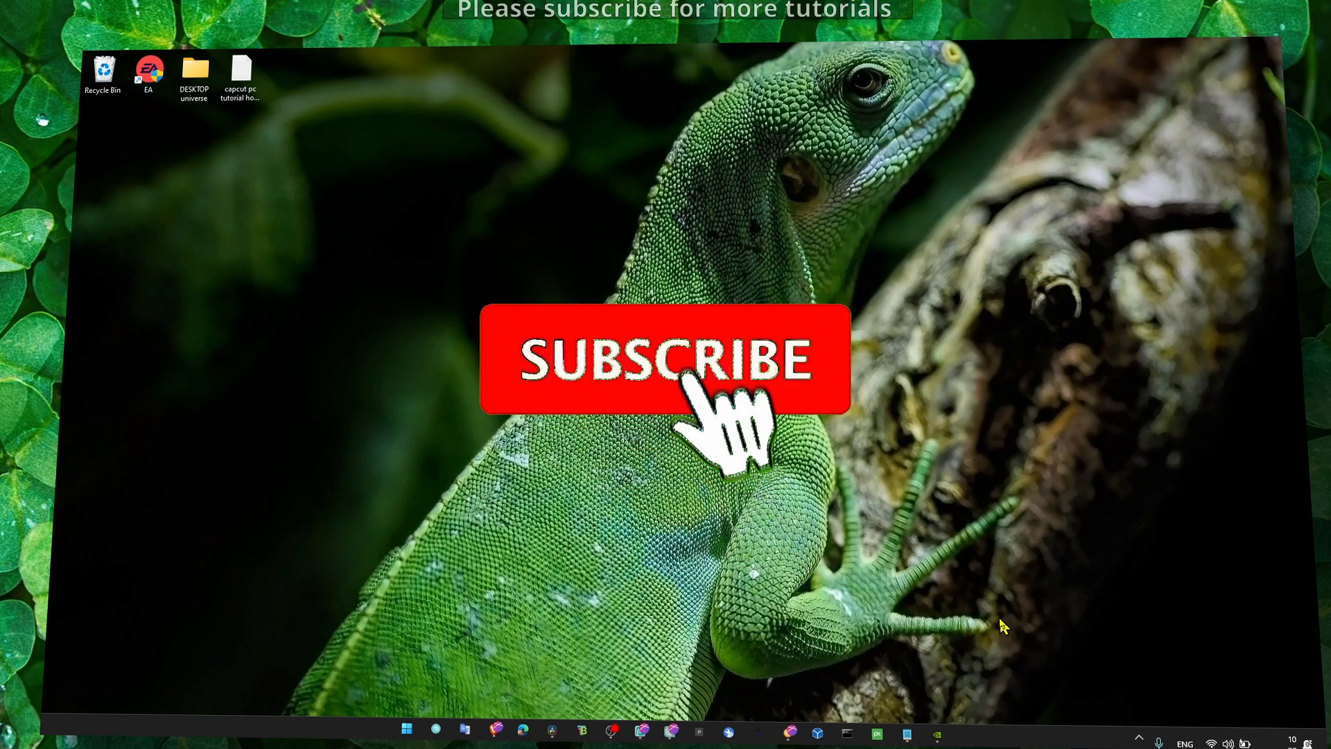
left_click(664, 358)
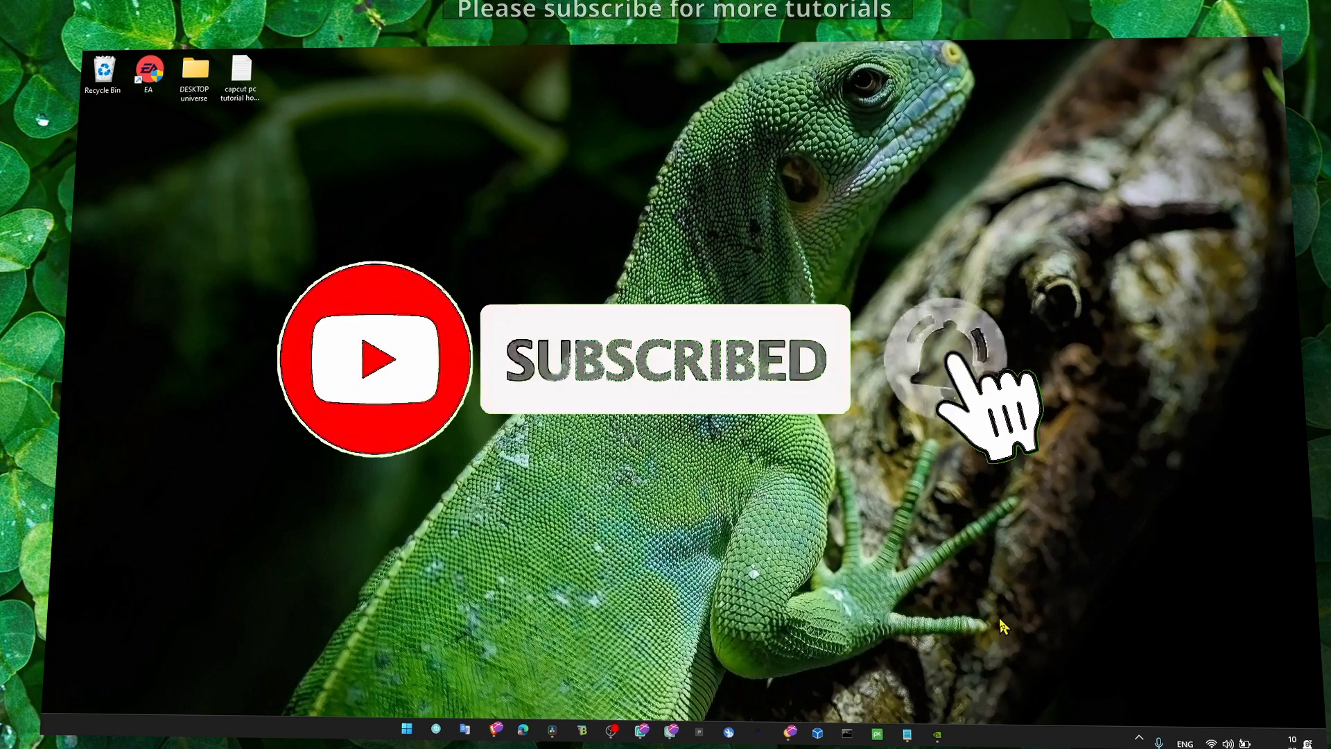